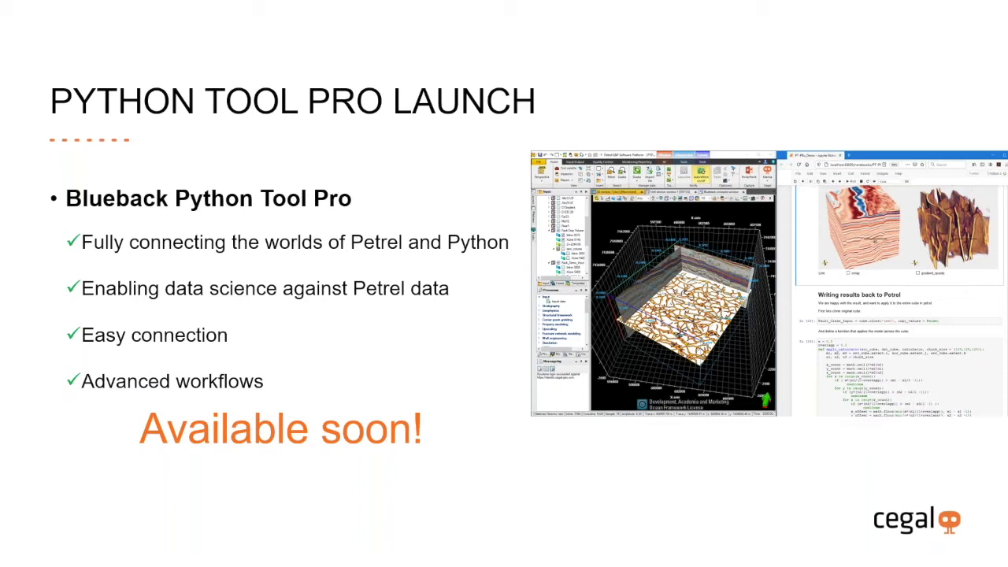
# Advance the slideshow to the Blueback Python Tool plug-in slide.
pyautogui.press('Right')
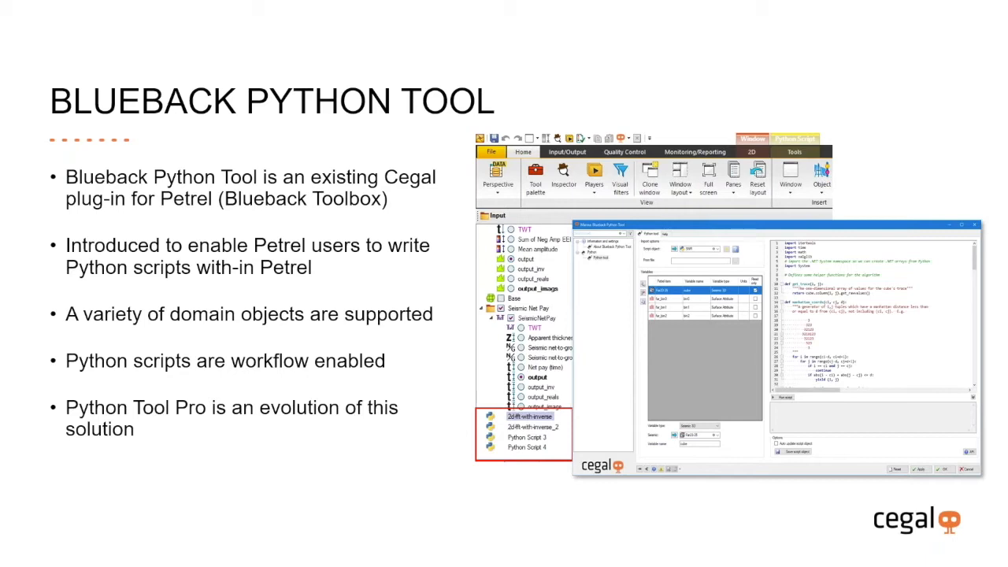
# Advance through the remaining slides toward the PTP_DataScienceDay demo notebook.
pyautogui.press('right')
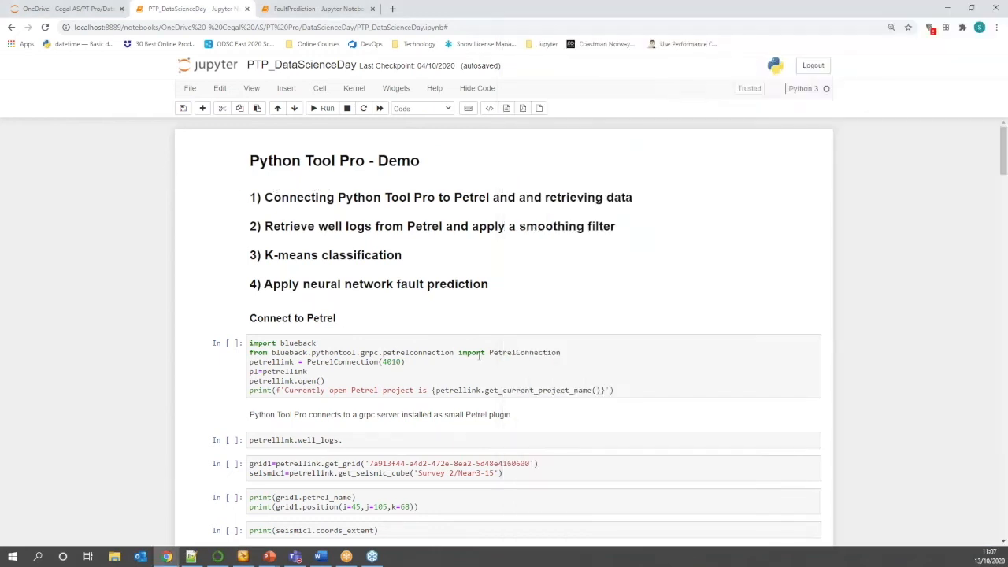
# Run the Petrel connection cell, confirming PetrelDemoProject.pet is the open project.
pyautogui.click(564, 353)
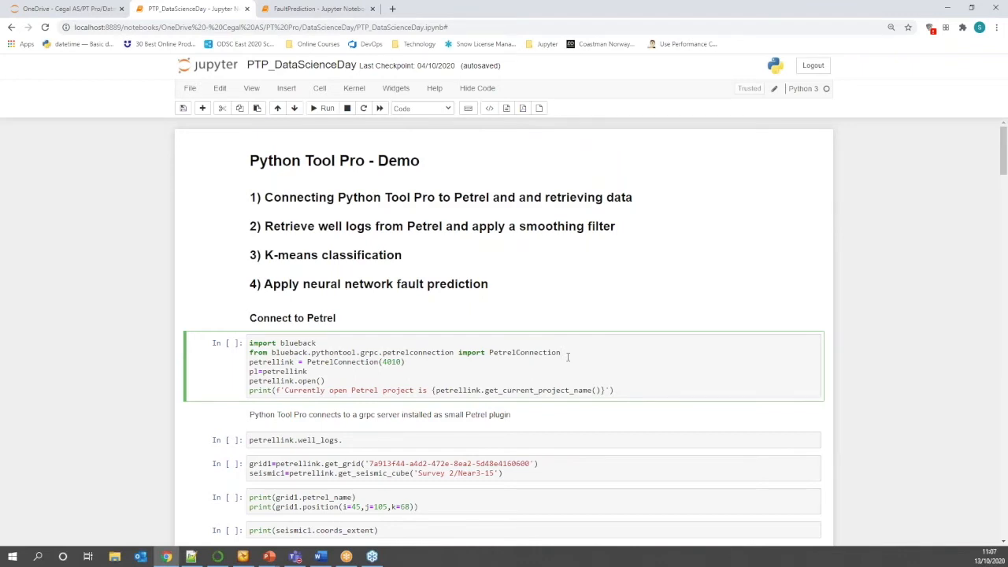
pyautogui.click(327, 107)
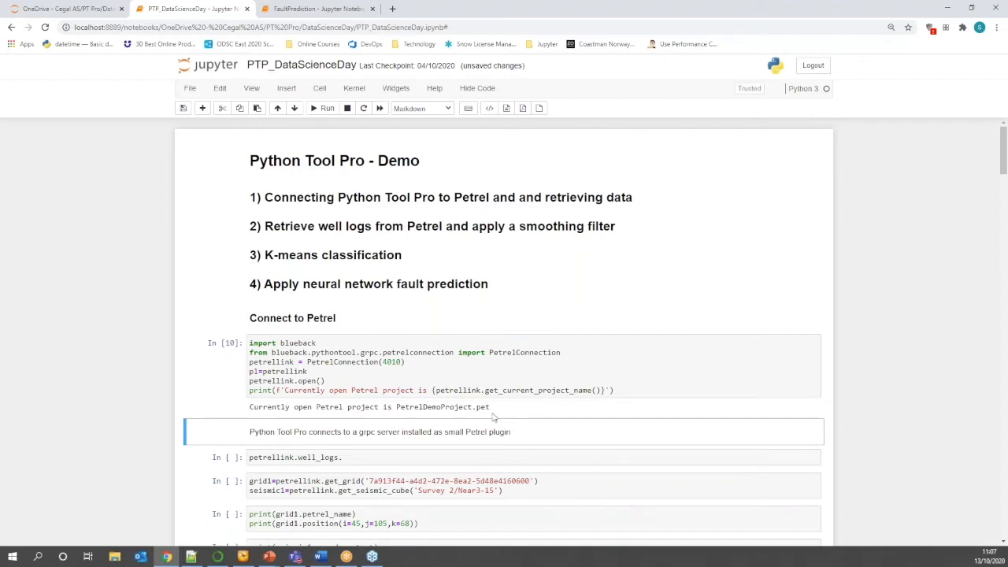
pyautogui.moveTo(481, 418)
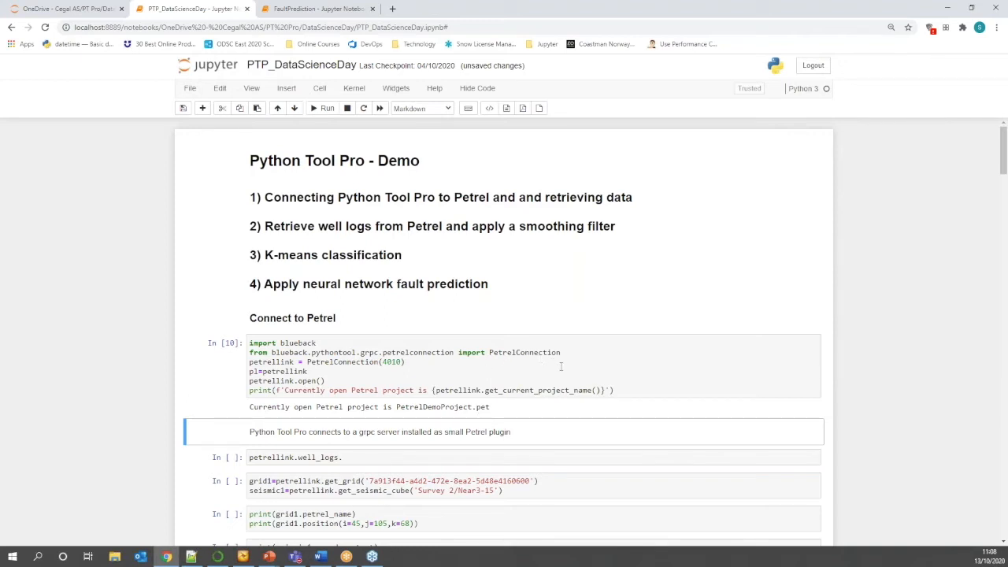
pyautogui.scroll(-3)
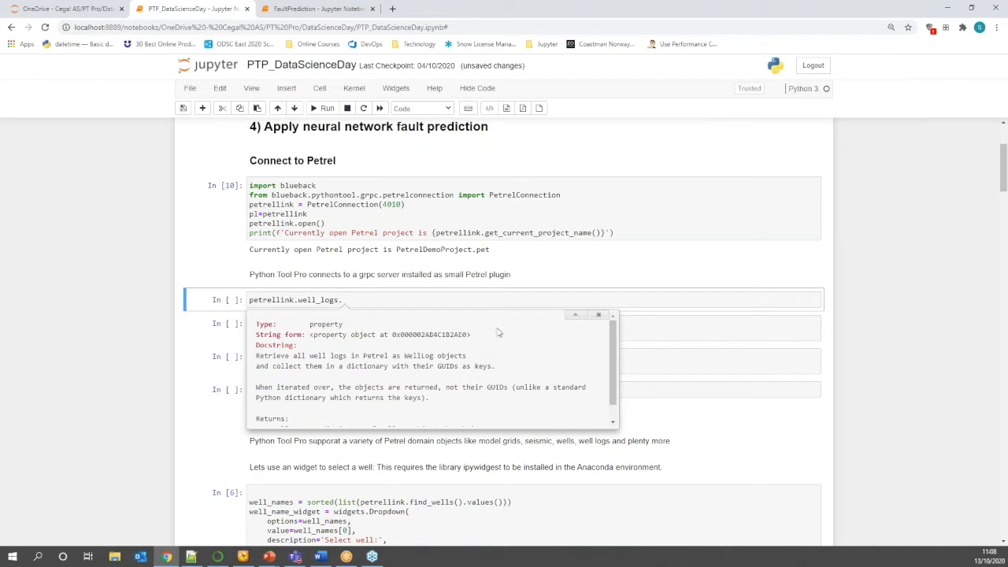
# Dismiss the well_logs docstring tooltip before running the grid and seismic cube cells.
pyautogui.click(419, 300)
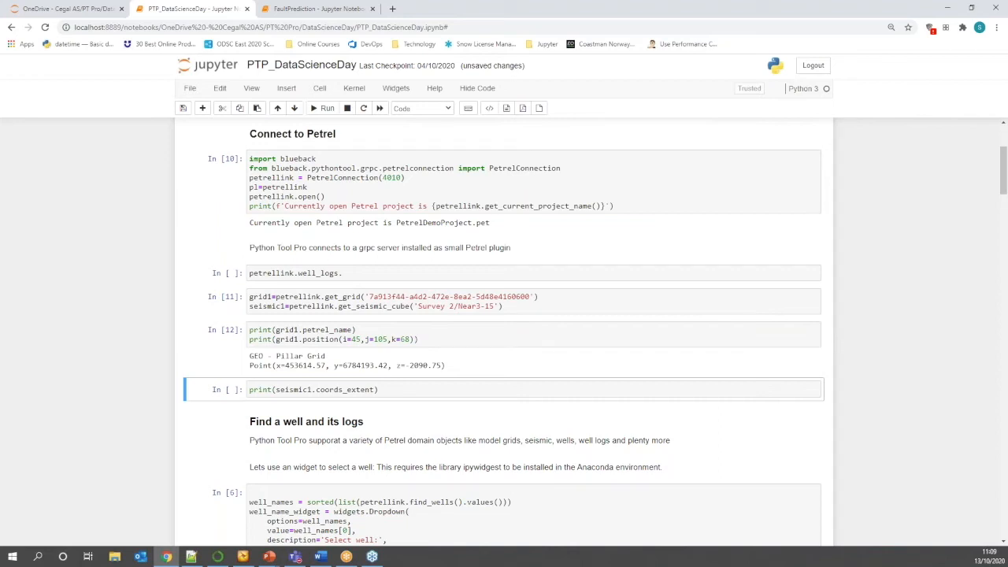
# Run the seismic1.coords_extent cell to print the cube's x, y and z ranges.
pyautogui.click(393, 390)
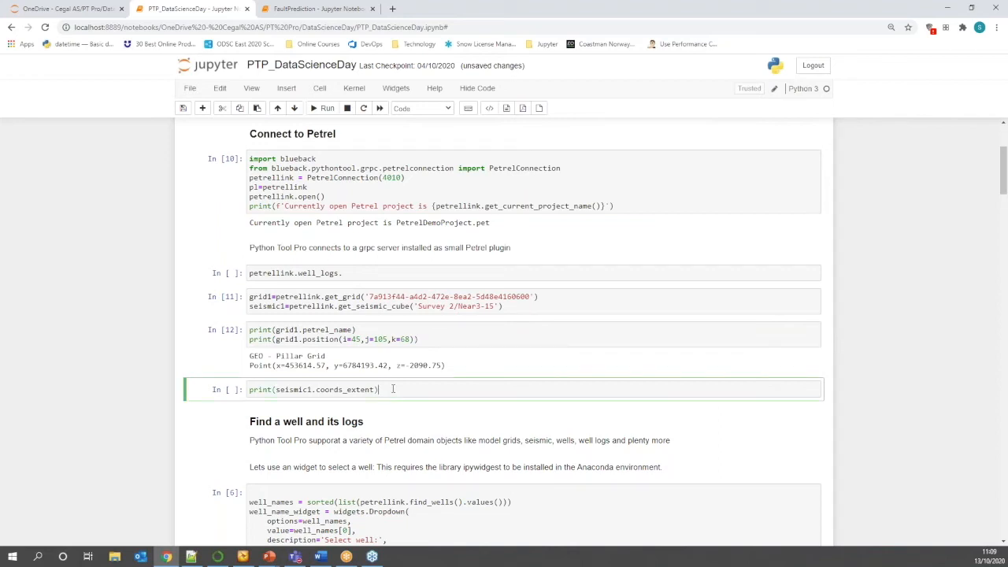
pyautogui.click(323, 107)
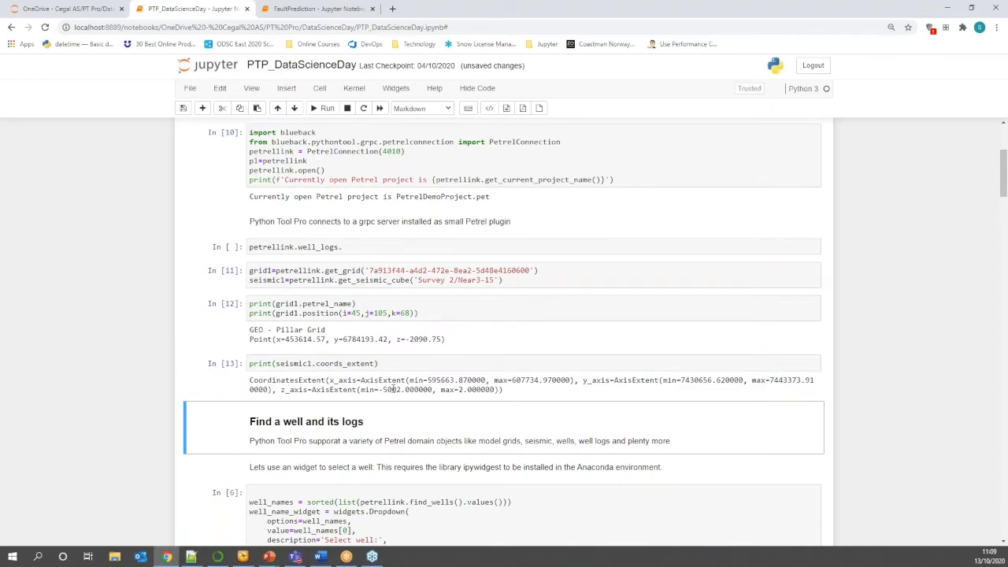
pyautogui.moveTo(393, 388)
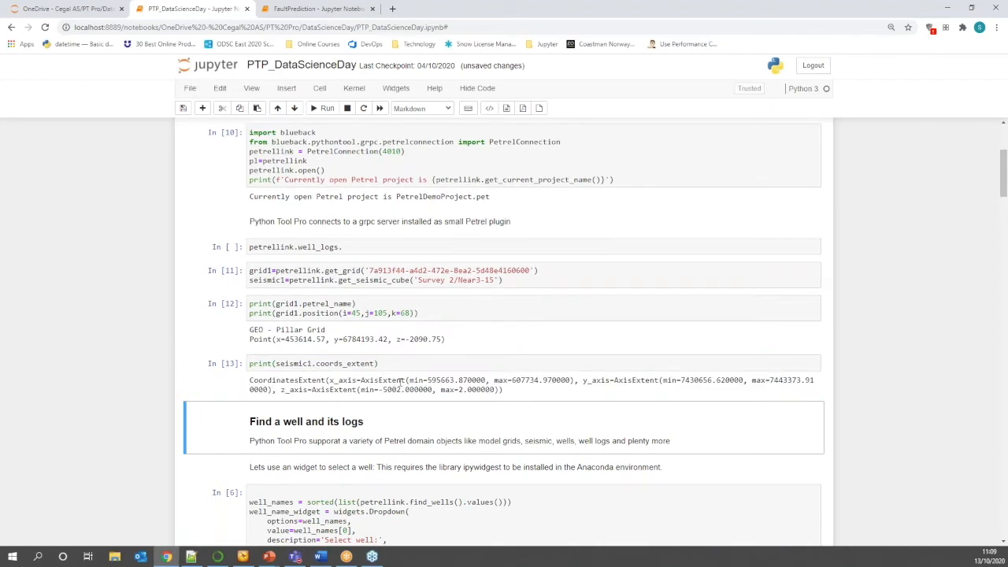
pyautogui.scroll(-3)
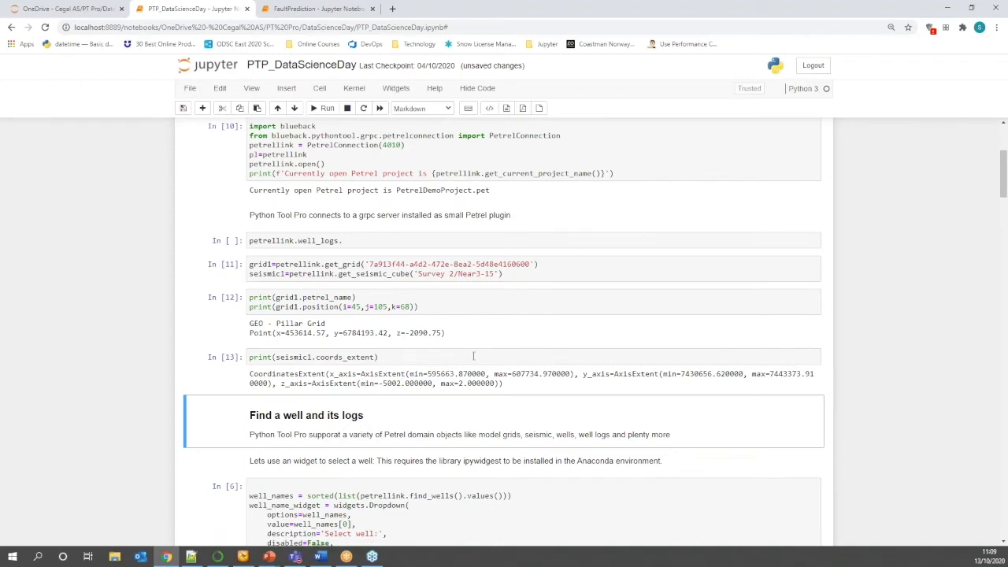
pyautogui.scroll(-3)
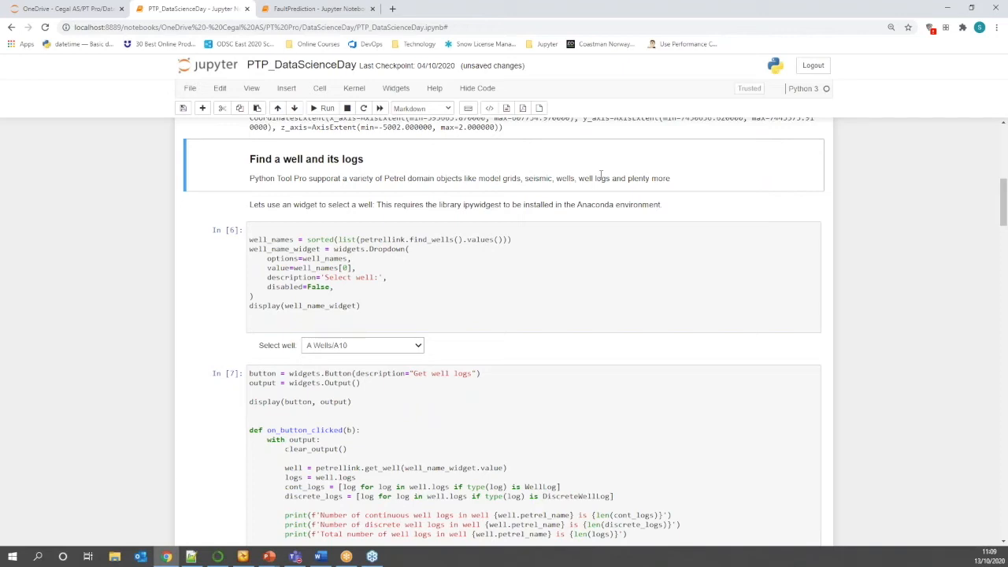
pyautogui.moveTo(469, 145)
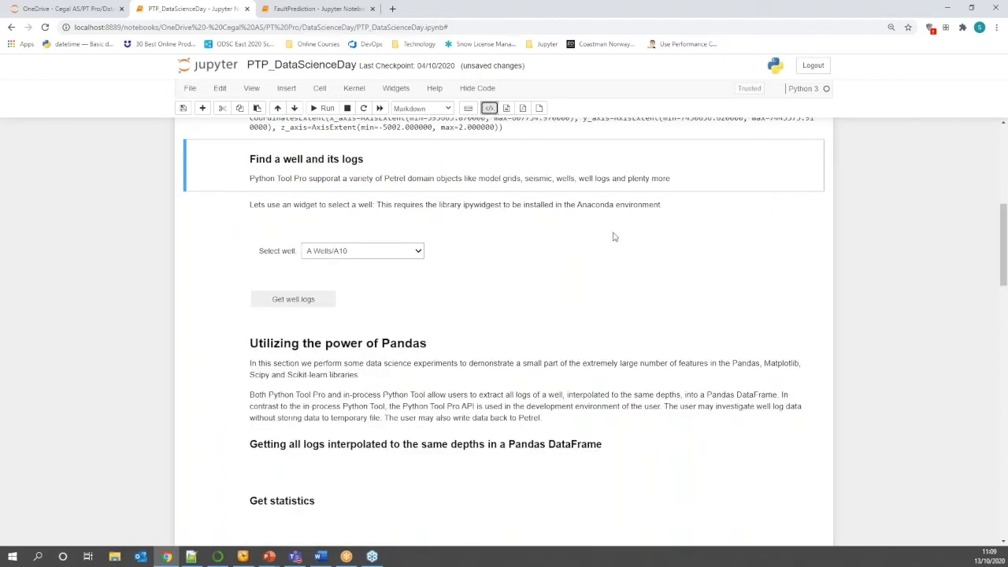
pyautogui.moveTo(378, 267)
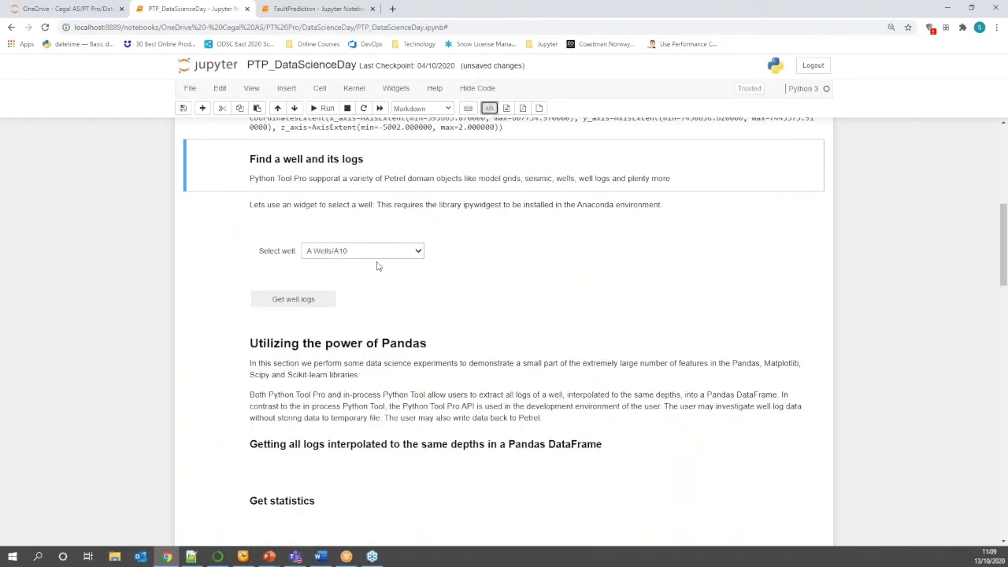
pyautogui.moveTo(460, 243)
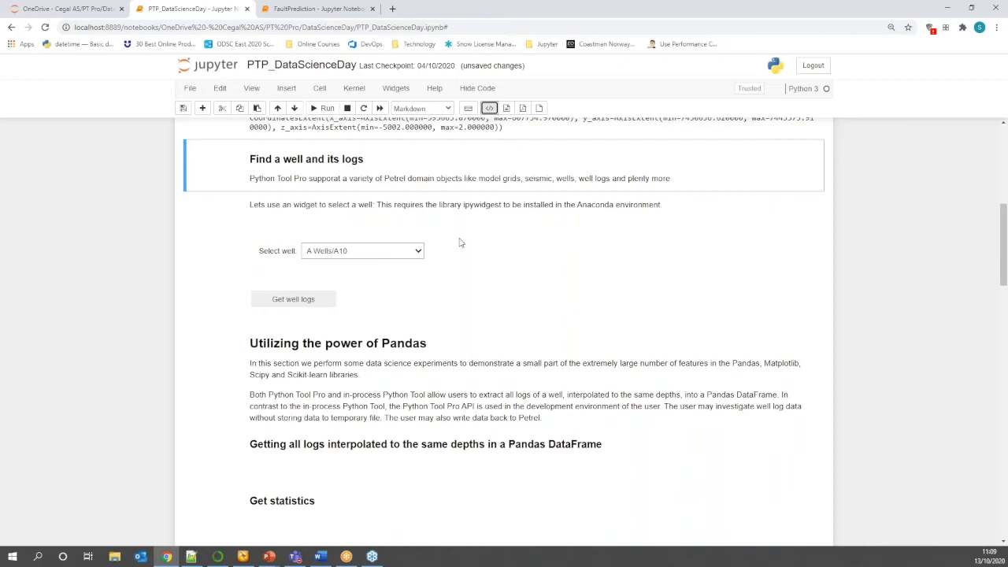
# Choose well A15 in the well picker and fetch its logs.
pyautogui.click(362, 251)
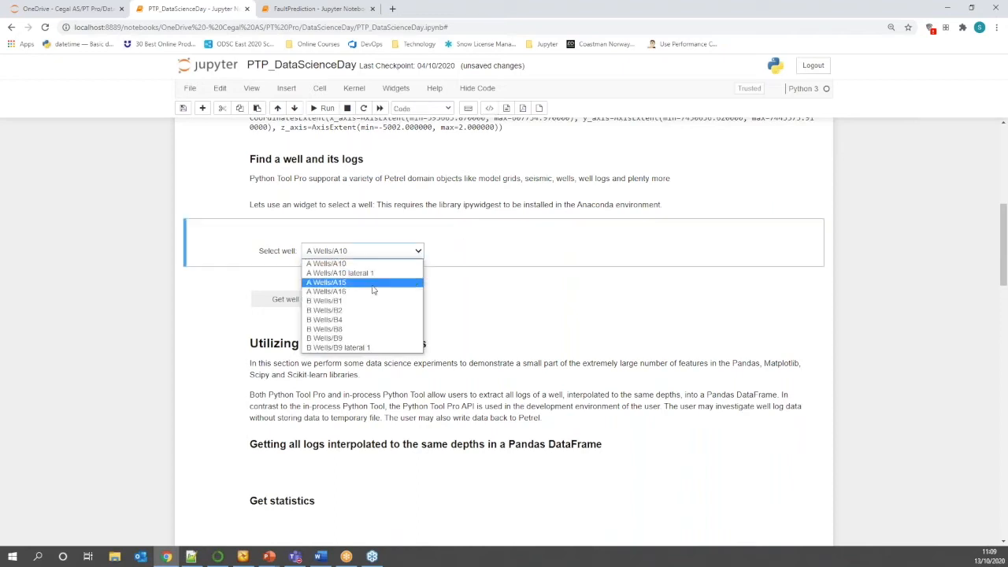
pyautogui.click(325, 282)
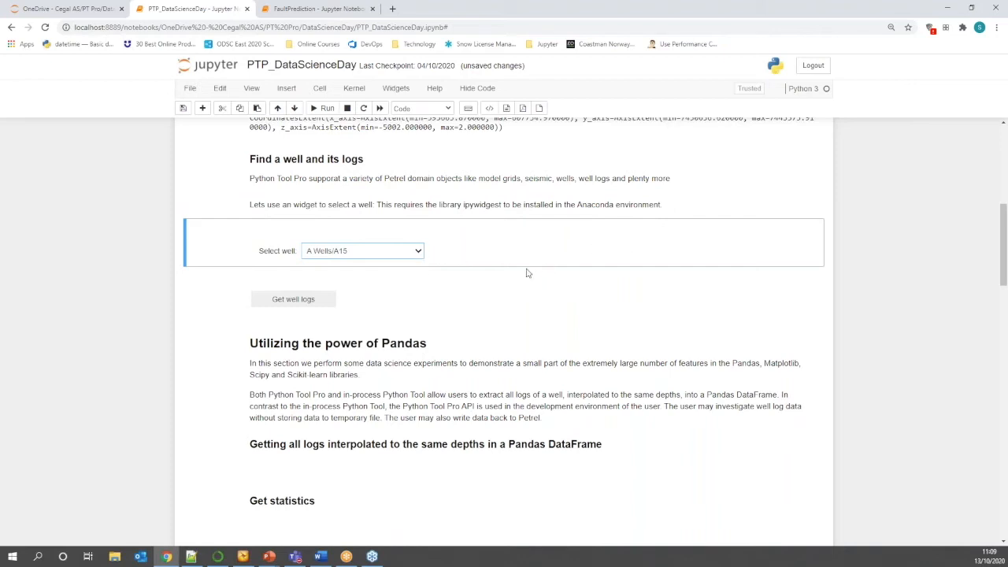
pyautogui.moveTo(422, 274)
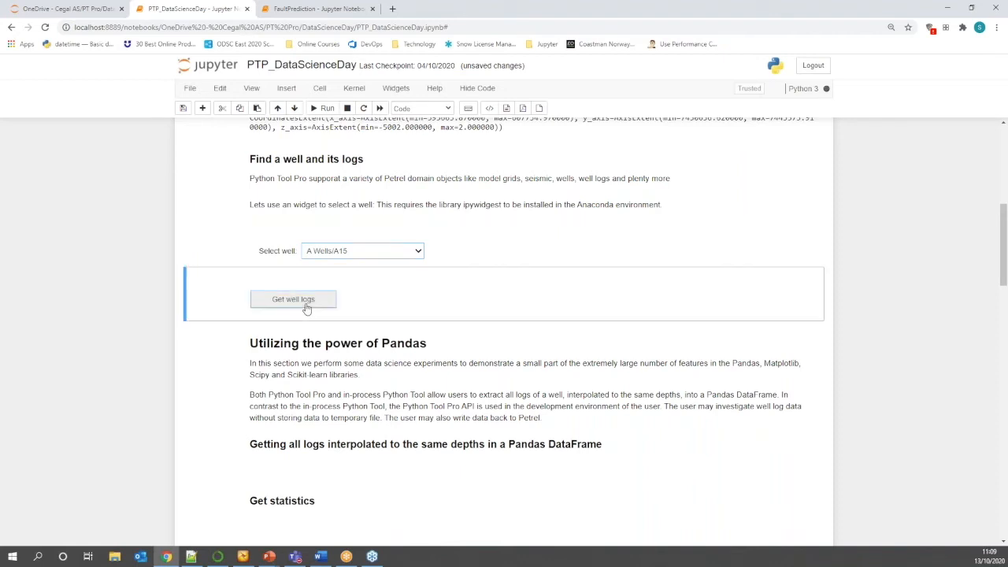
pyautogui.click(293, 299)
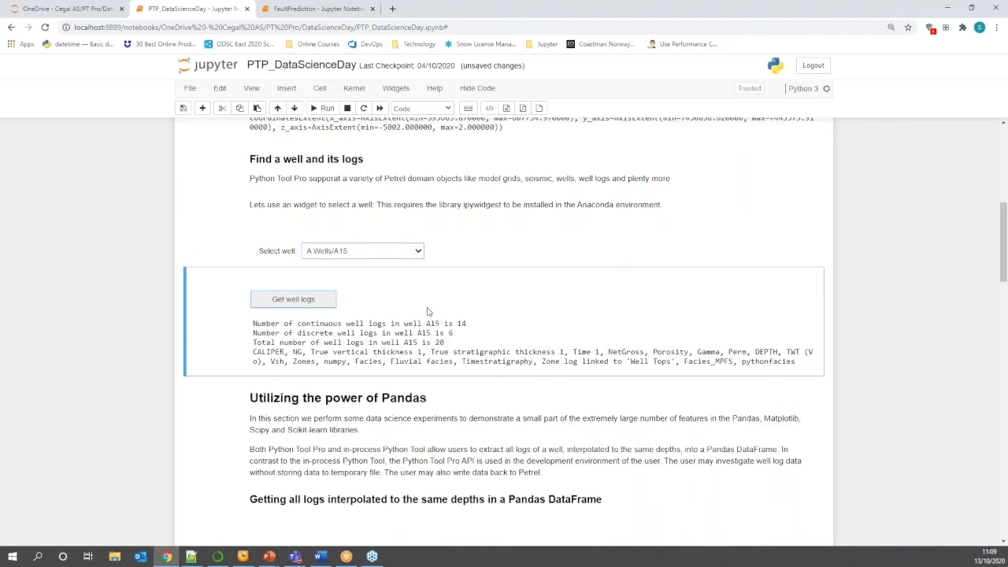
pyautogui.moveTo(462, 292)
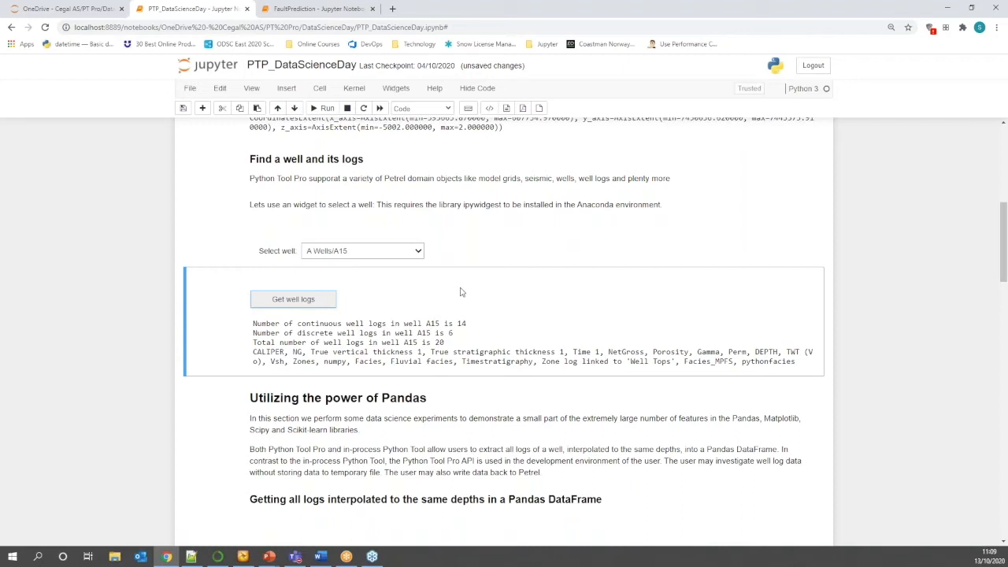
pyautogui.moveTo(520, 307)
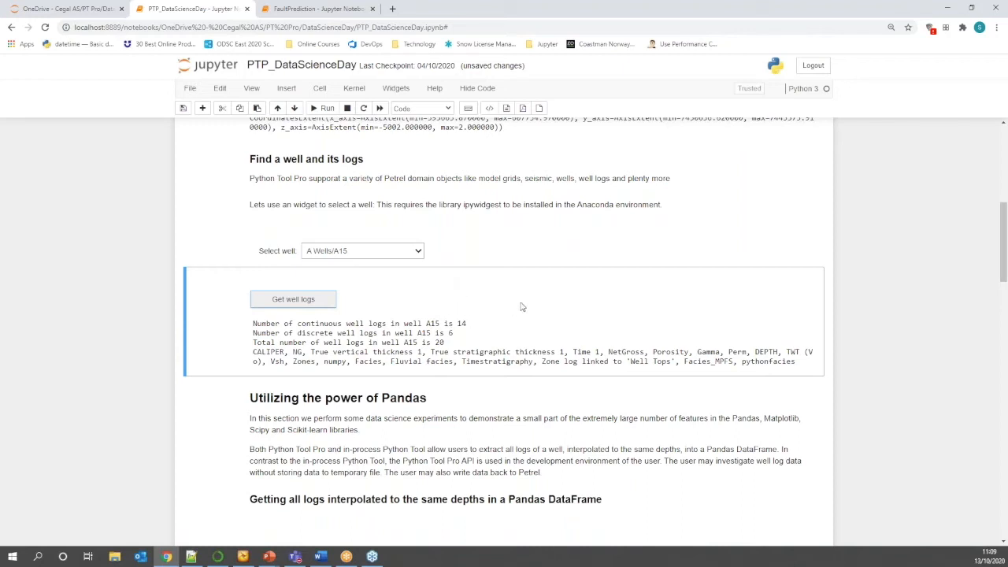
pyautogui.moveTo(505, 302)
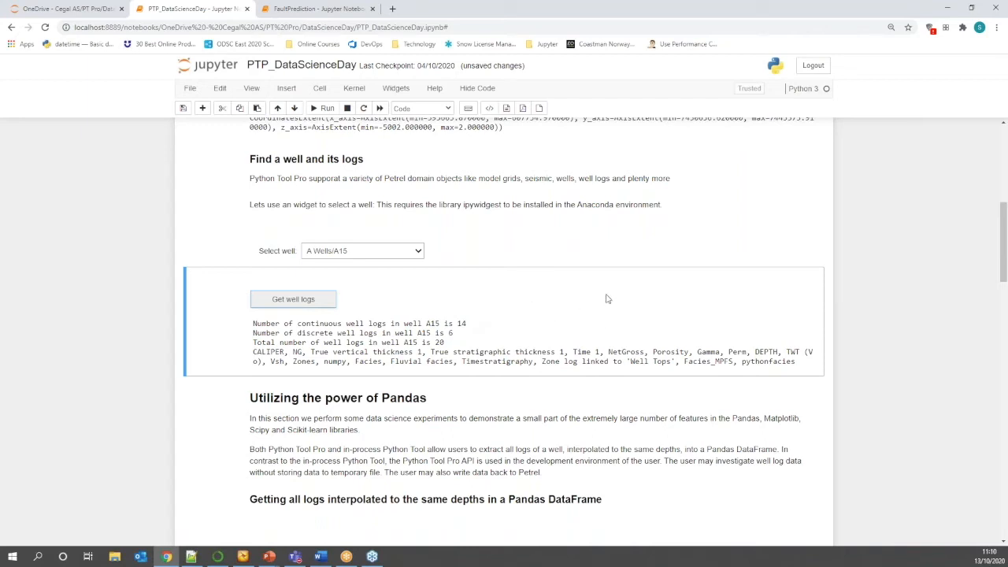
pyautogui.moveTo(486, 295)
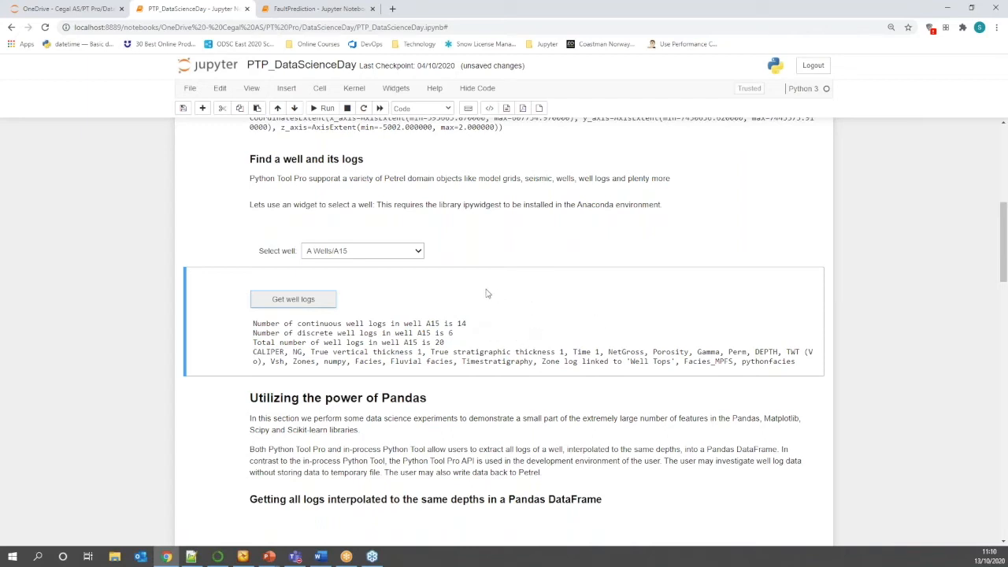
# Switch the picker to well A10 and list its 13 continuous and 6 discrete logs.
pyautogui.click(362, 251)
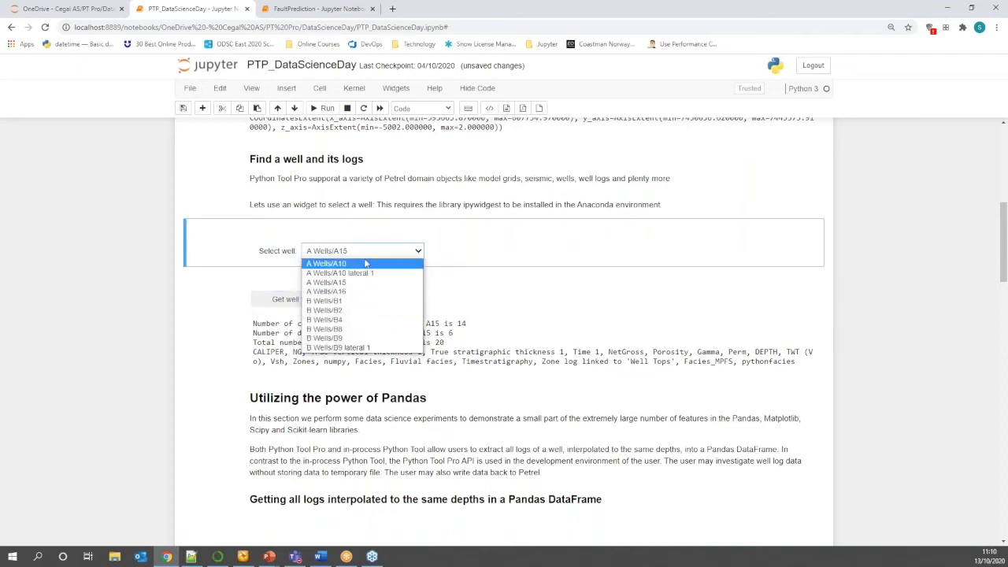
pyautogui.click(324, 263)
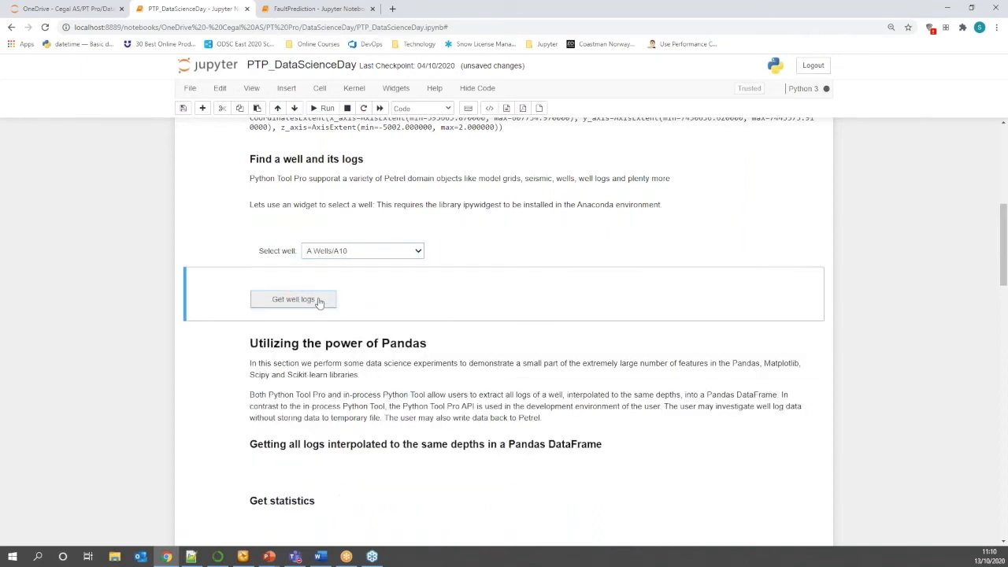
pyautogui.click(293, 300)
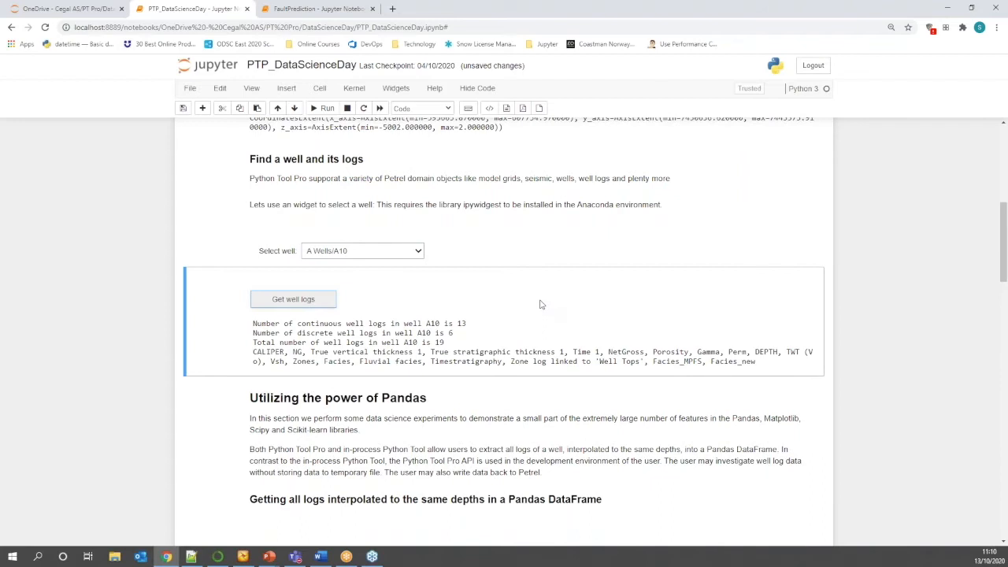
pyautogui.moveTo(605, 252)
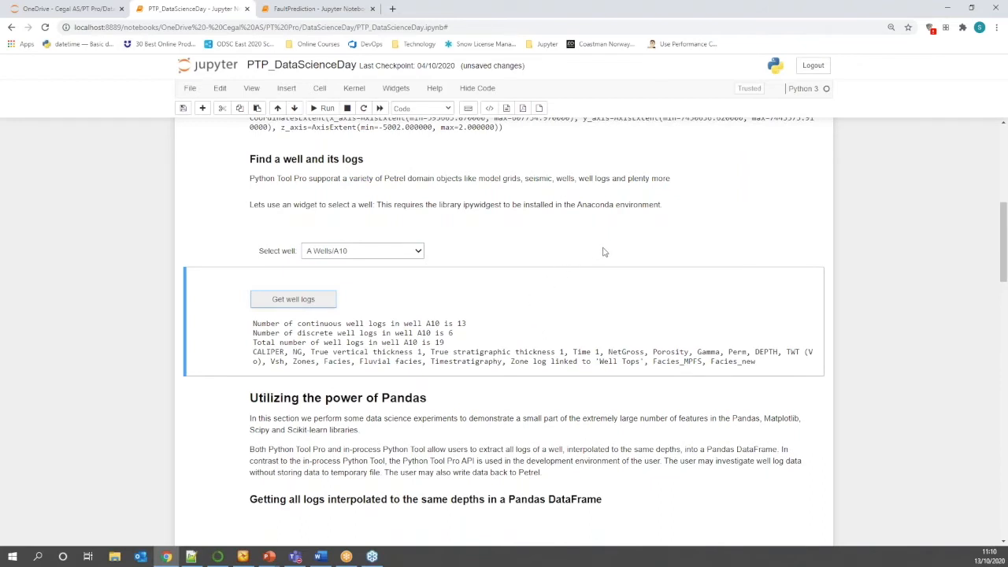
# Run the cell building the pandas DataFrame of logs interpolated to common depths.
pyautogui.scroll(-3)
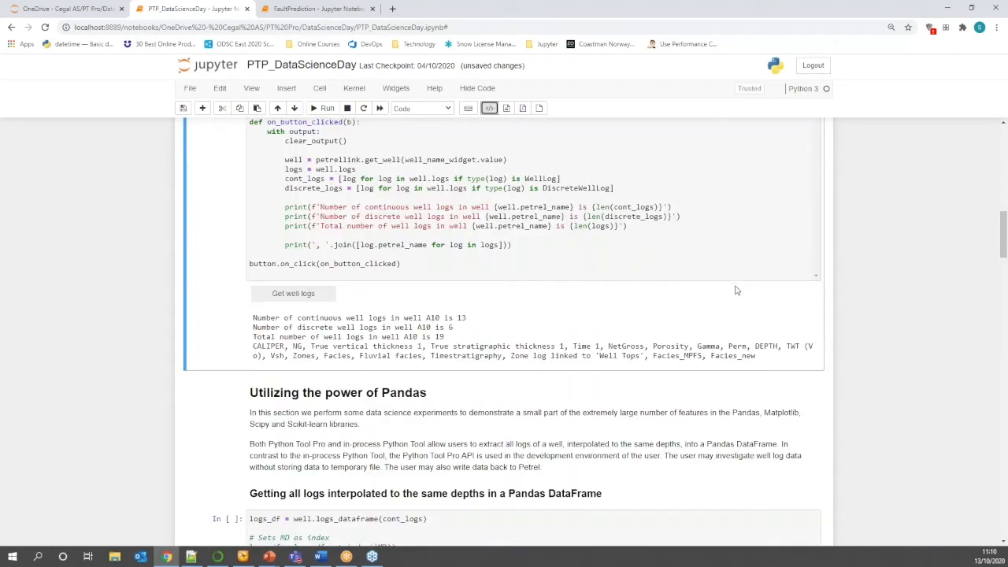
pyautogui.scroll(-3)
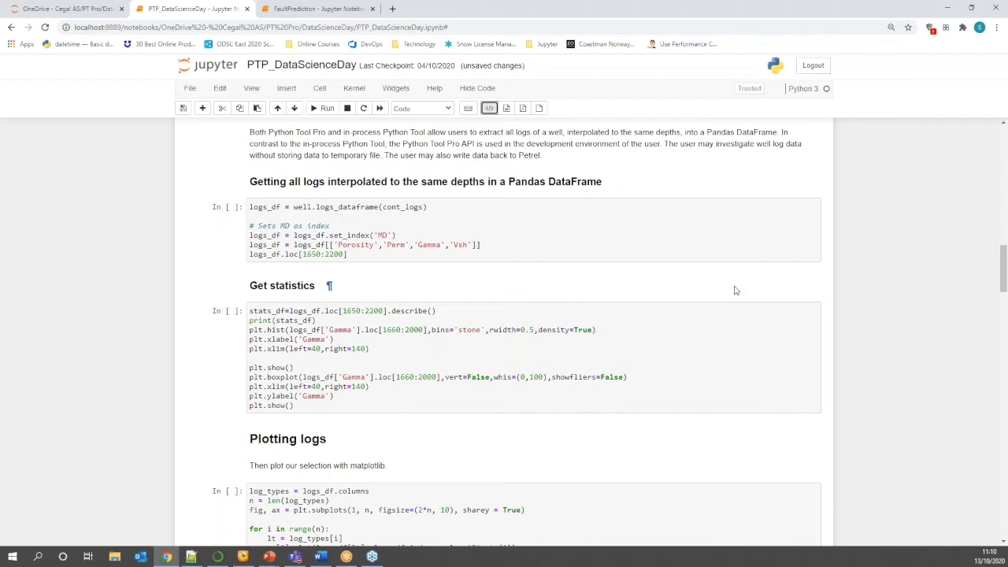
pyautogui.moveTo(536, 348)
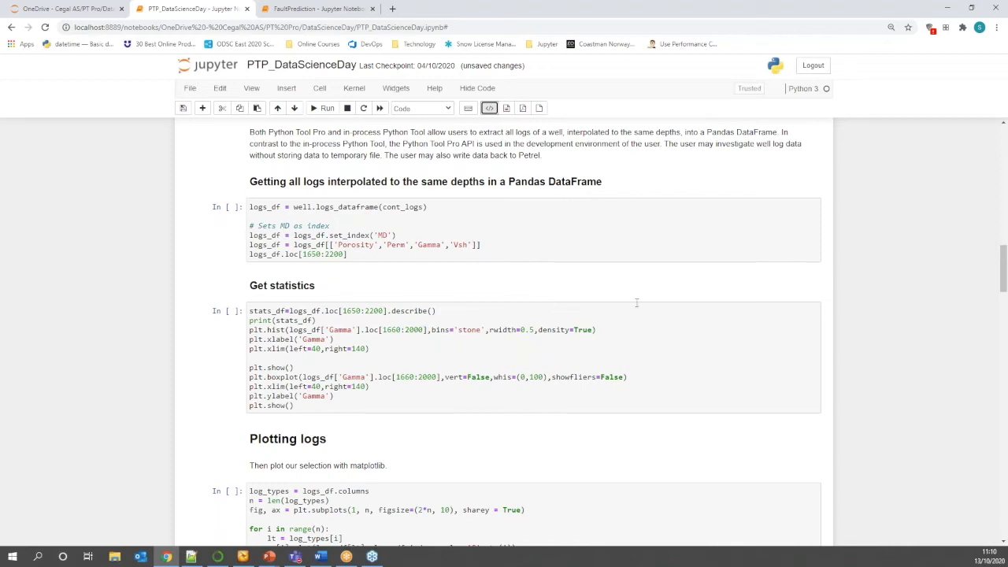
pyautogui.moveTo(641, 306)
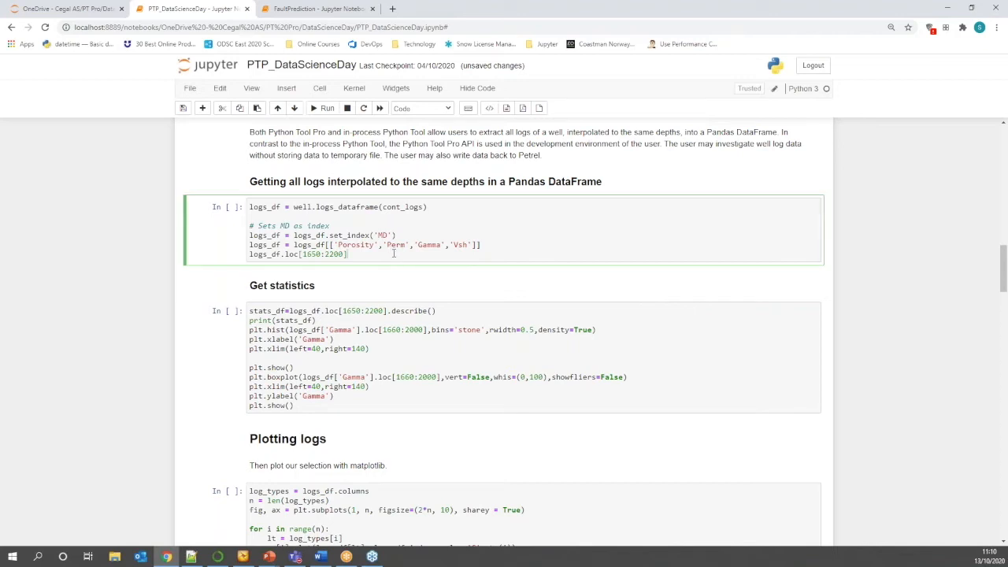
pyautogui.click(323, 107)
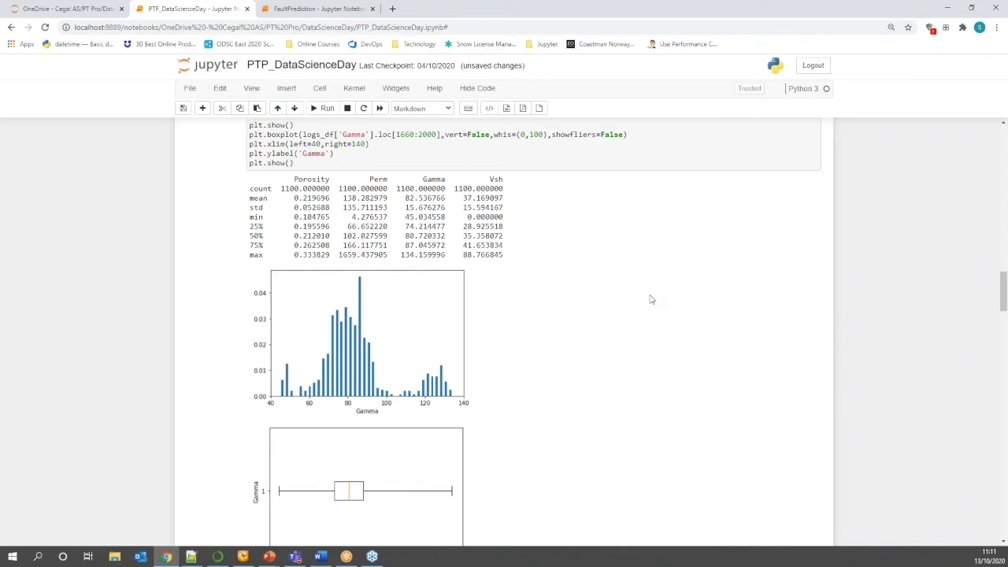
pyautogui.moveTo(548, 334)
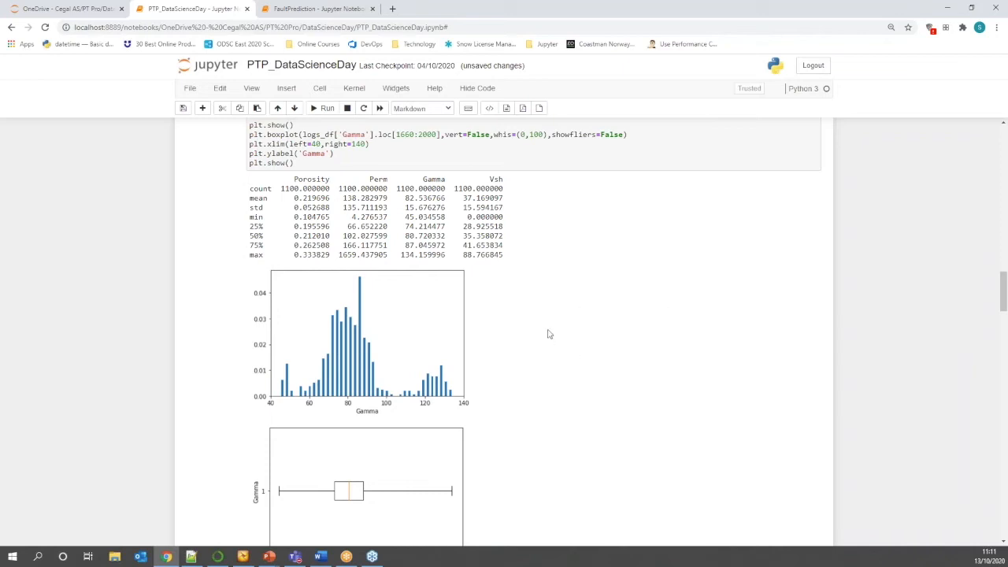
pyautogui.moveTo(341, 341)
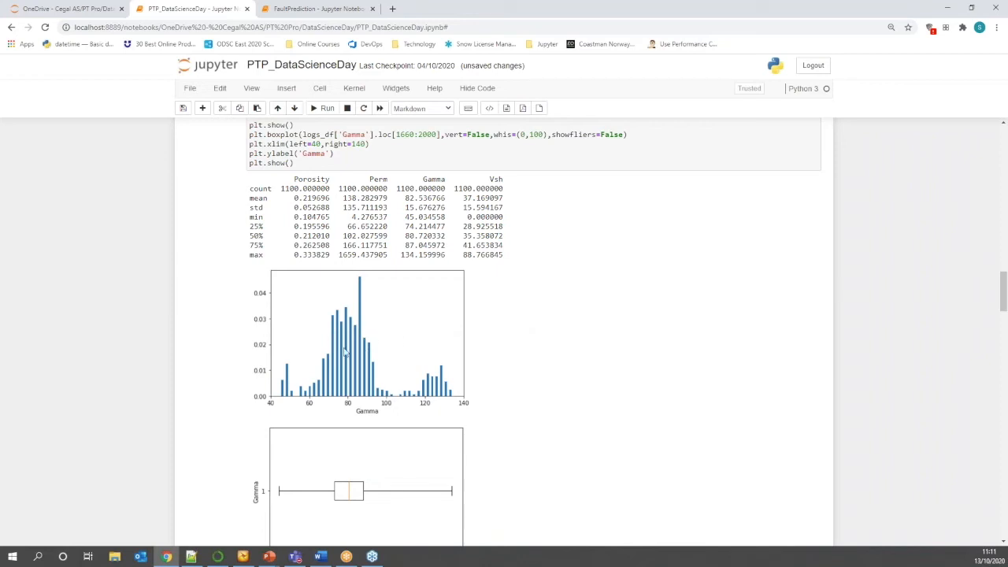
pyautogui.moveTo(434, 337)
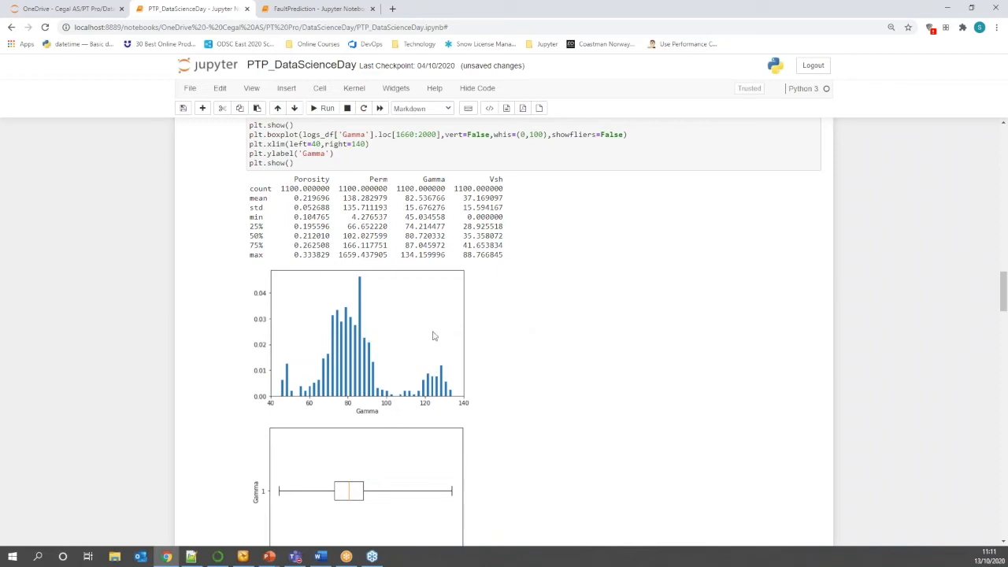
pyautogui.moveTo(372, 498)
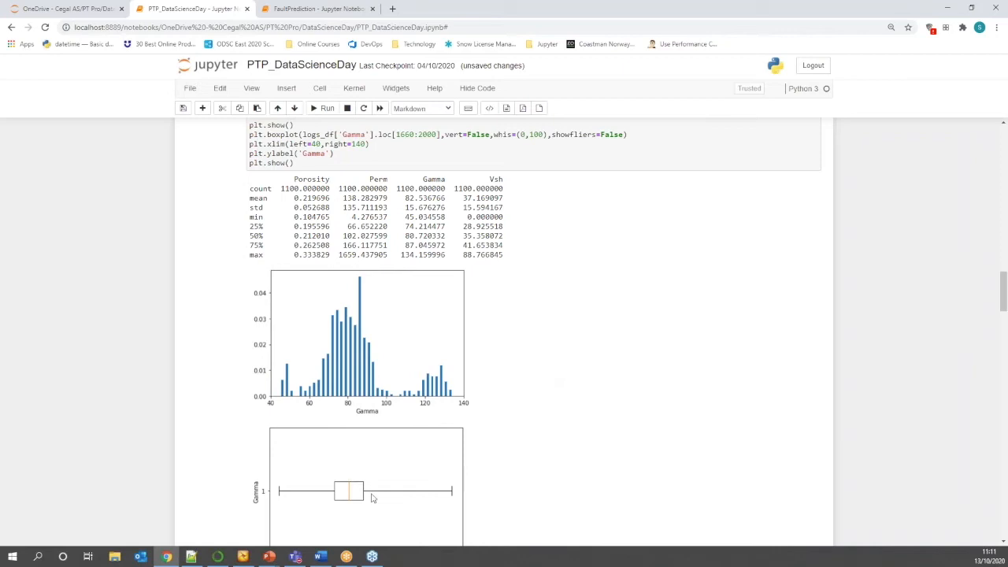
# Scroll past the describe table, Gamma histogram and boxplot to the Plotting logs section.
pyautogui.scroll(-3)
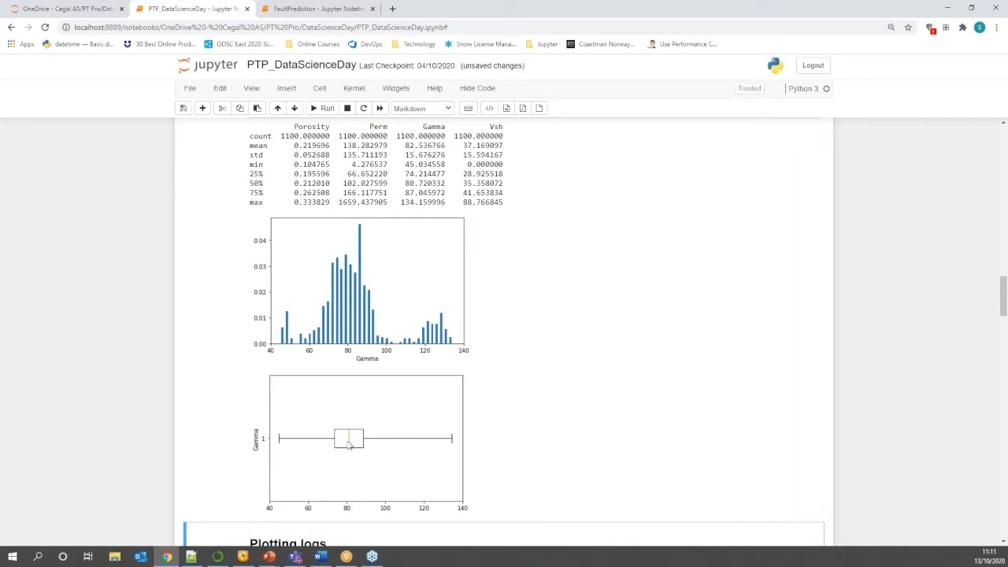
pyautogui.moveTo(334, 451)
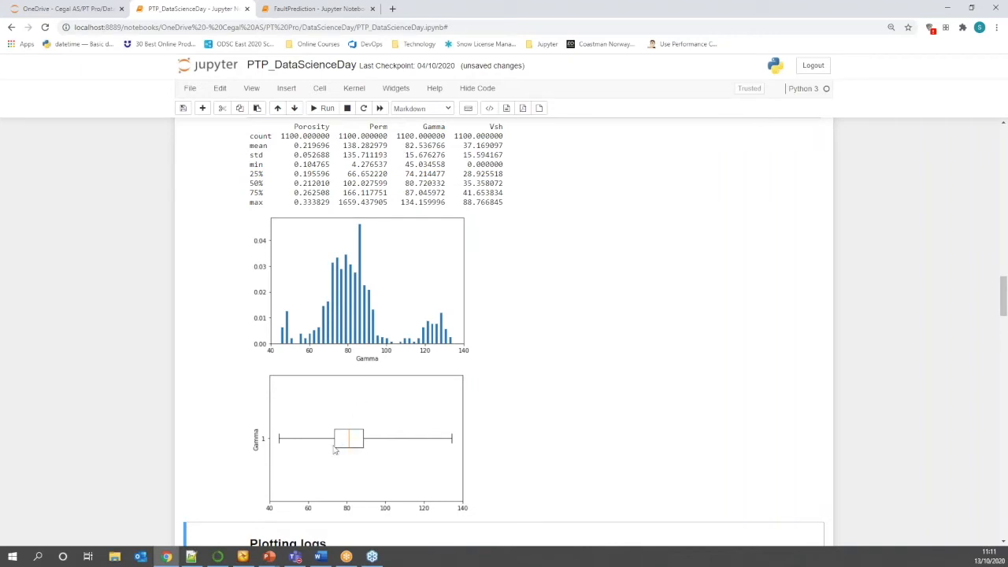
pyautogui.moveTo(444, 429)
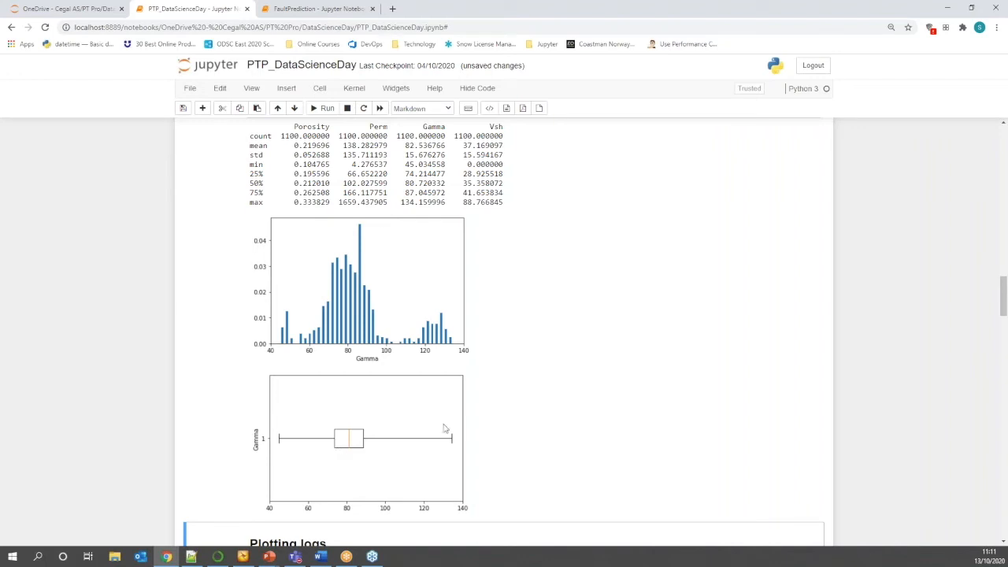
pyautogui.moveTo(451, 438)
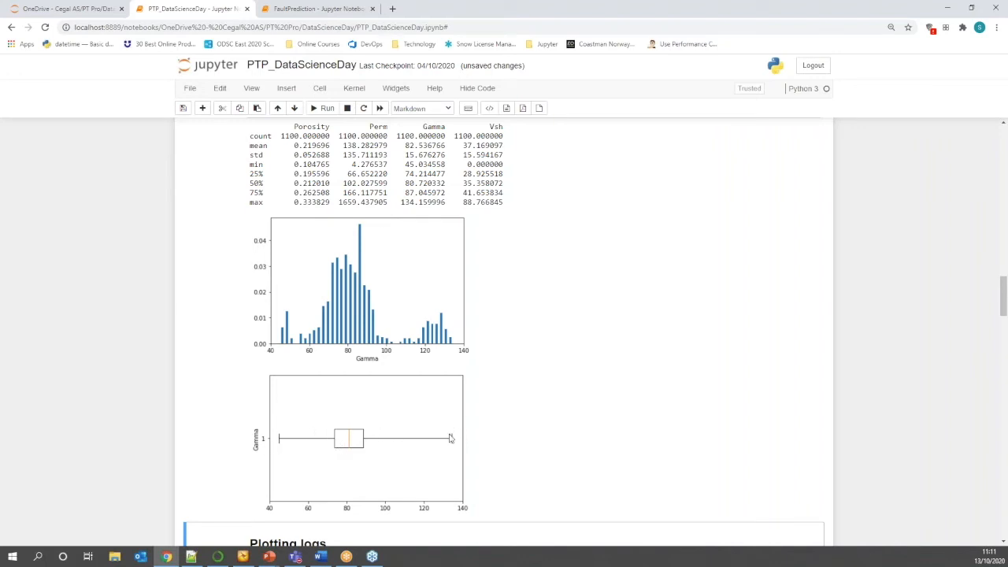
pyautogui.scroll(-3)
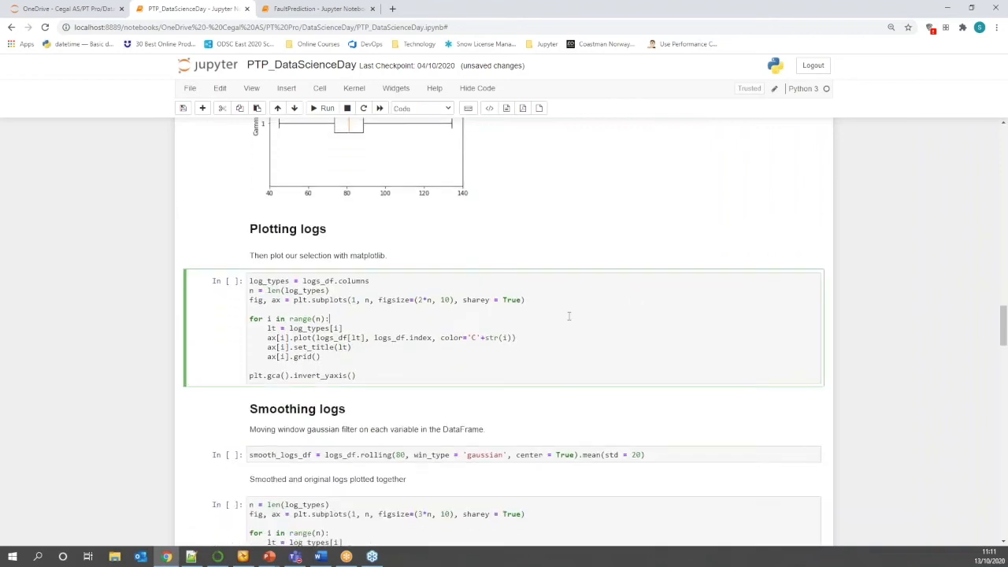
# Run the cell plotting Porosity, Perm, Gamma and Vsh side by side against depth.
pyautogui.scroll(-3)
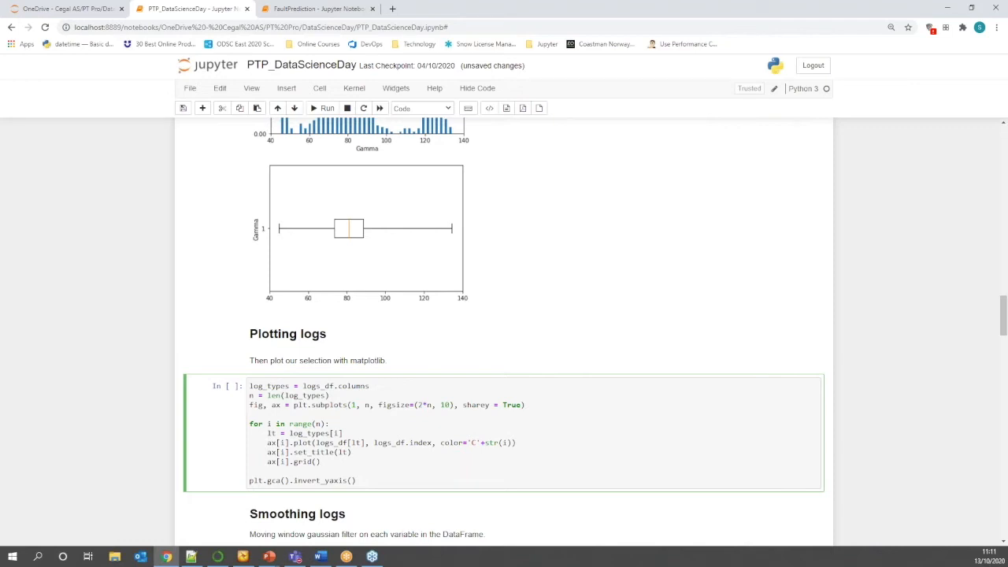
pyautogui.click(323, 107)
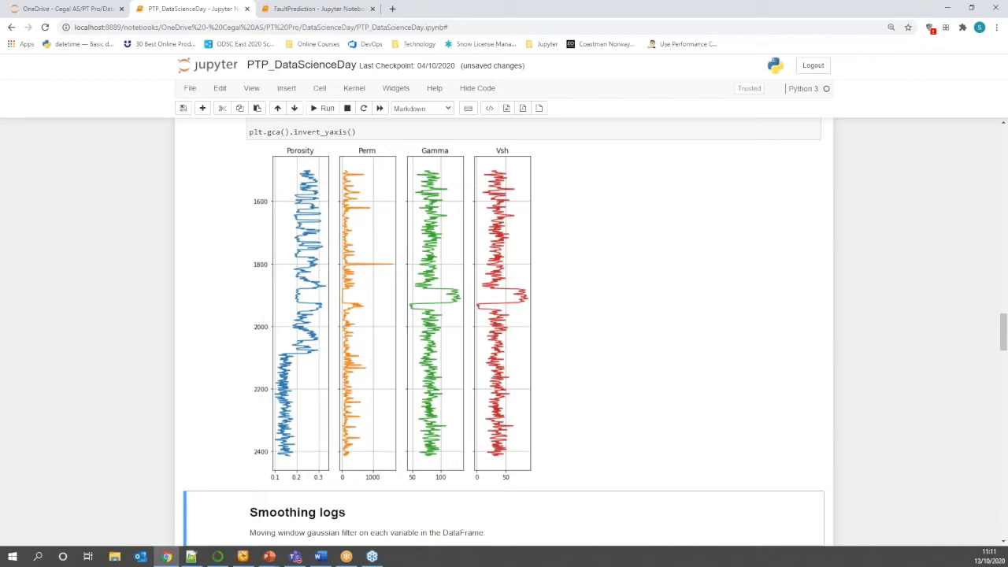
pyautogui.moveTo(688, 290)
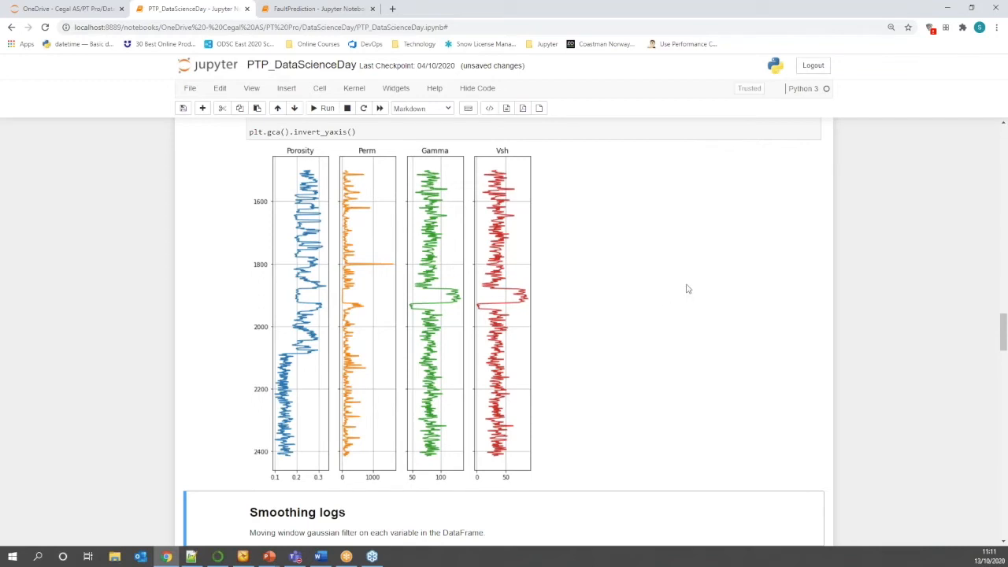
pyautogui.scroll(-3)
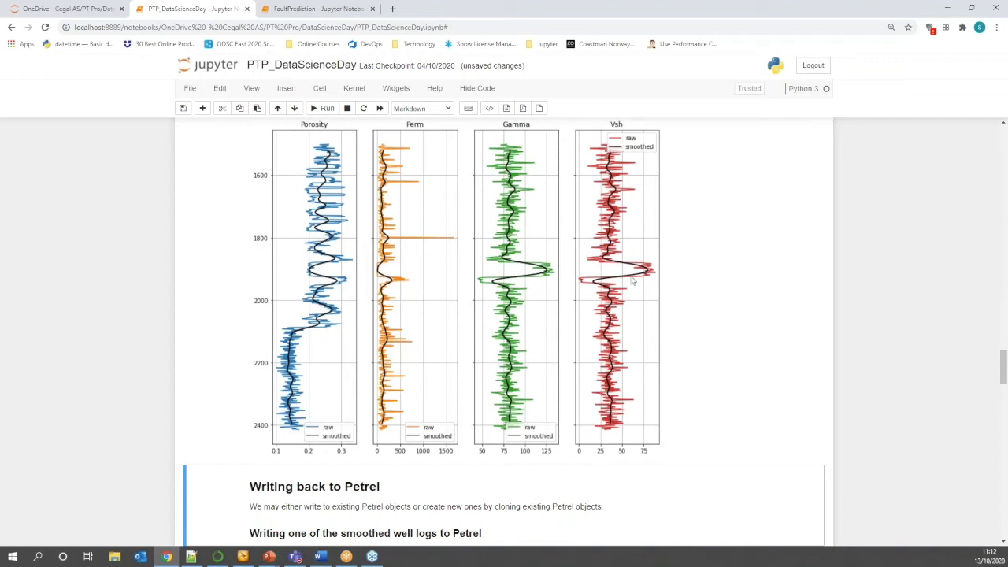
pyautogui.moveTo(391, 333)
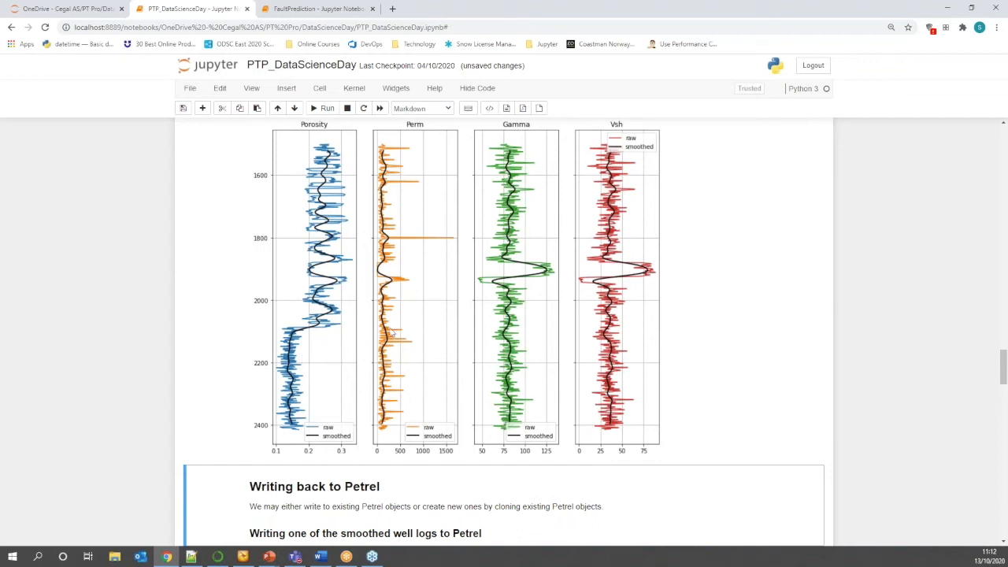
pyautogui.moveTo(828, 189)
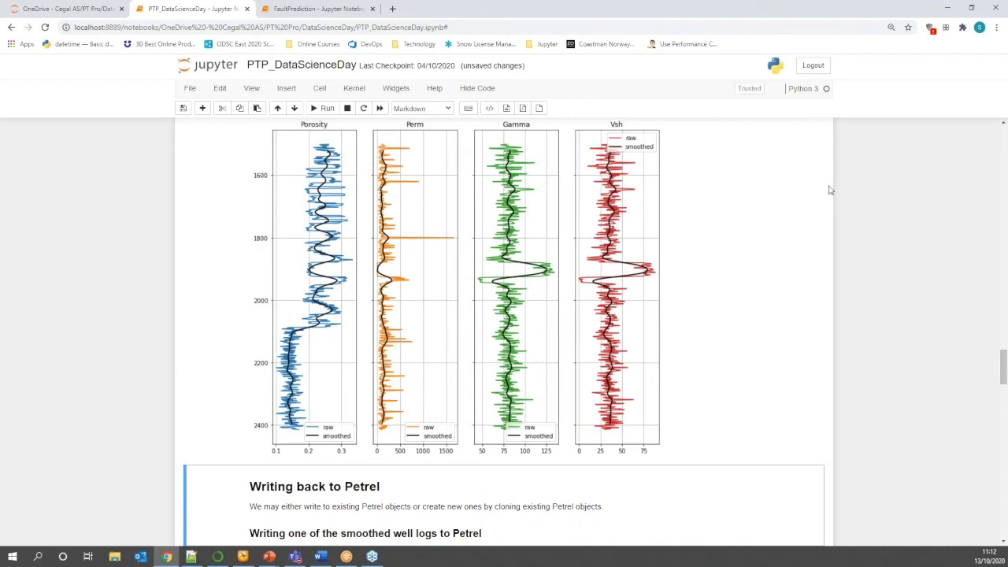
# Scroll below the smoothed-log plots to the 'Writing back to Petrel' section.
pyautogui.scroll(-3)
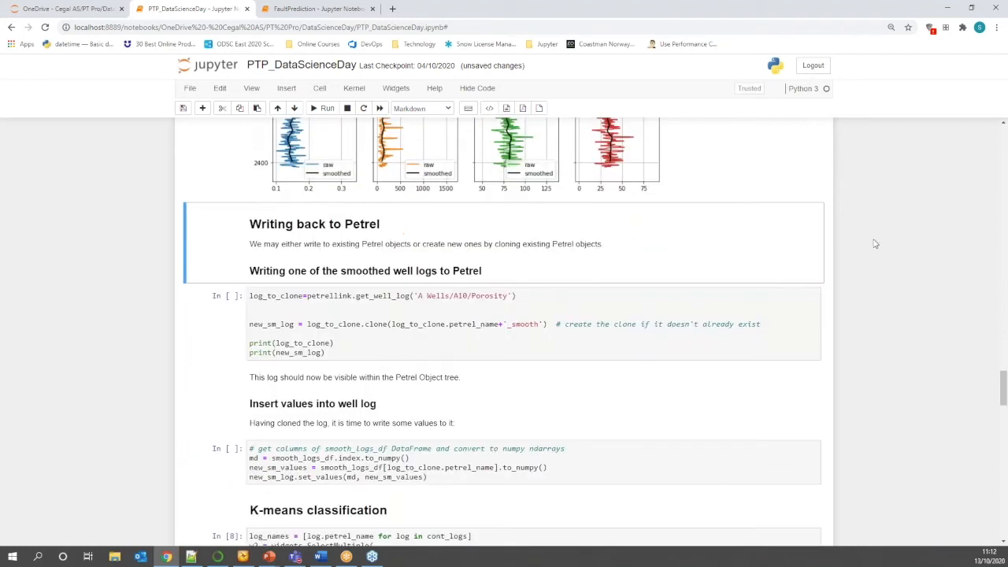
# Select the log_to_clone cell in the 'Writing back to Petrel' section.
pyautogui.click(404, 334)
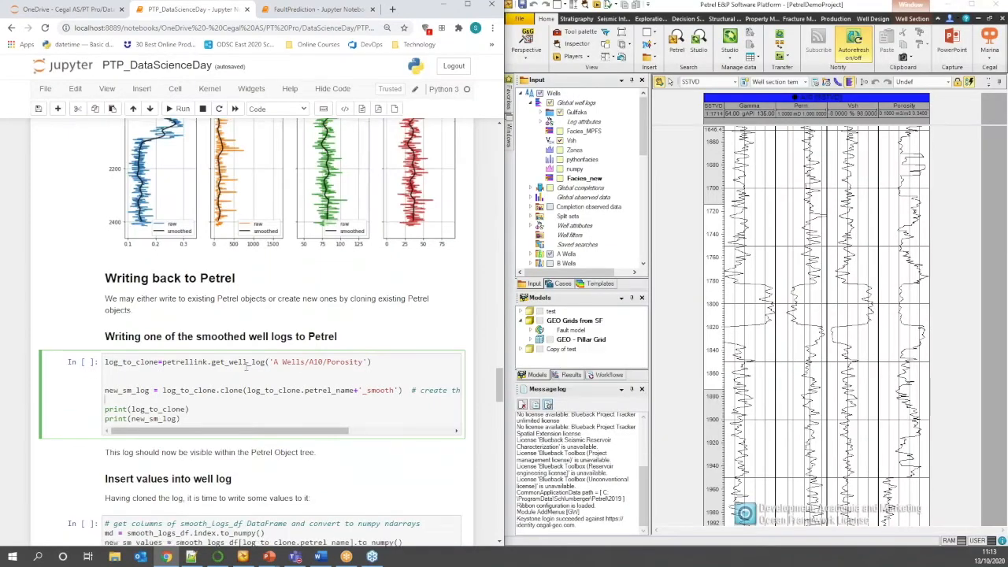
# Clone the A10 Porosity log as Porosity_smooth and write the smoothed values into it.
pyautogui.scroll(-3)
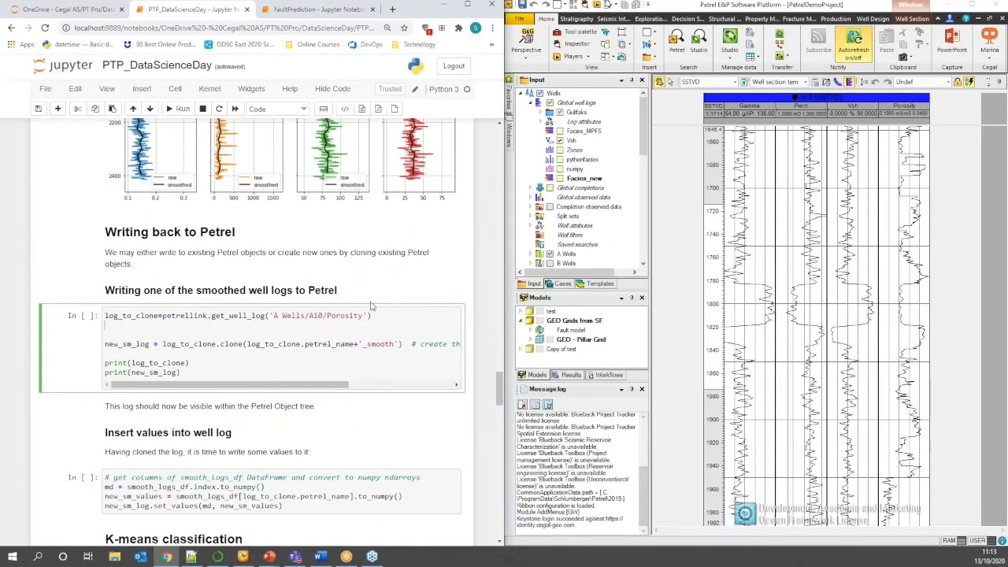
pyautogui.click(183, 109)
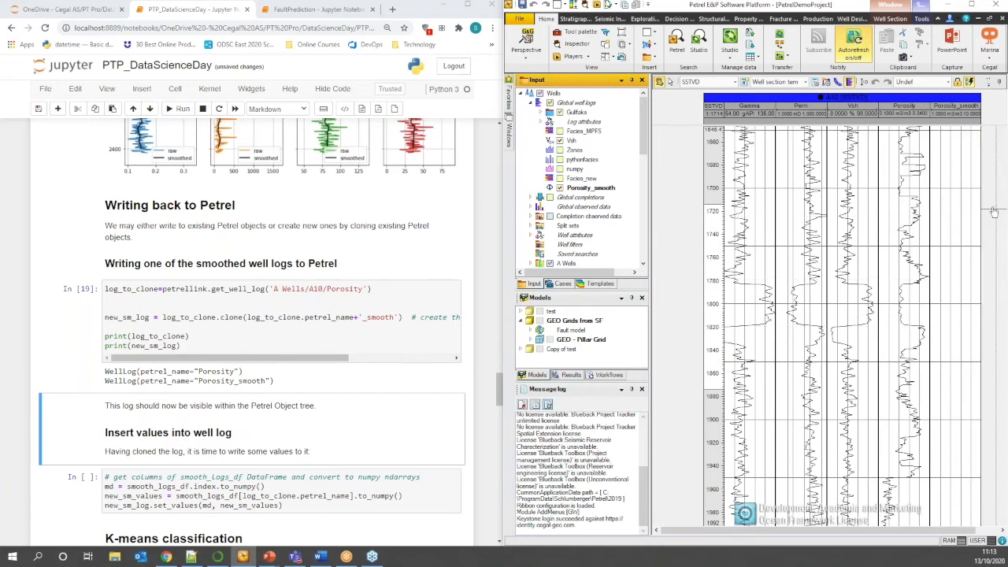
pyautogui.scroll(-3)
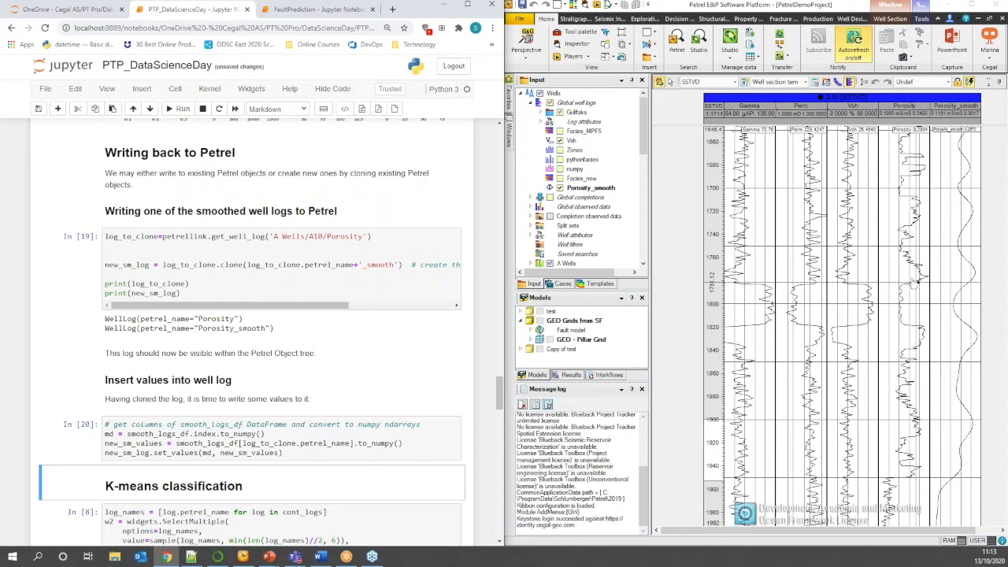
# Scroll down to the K-means log-selection list and its Run button.
pyautogui.scroll(-3)
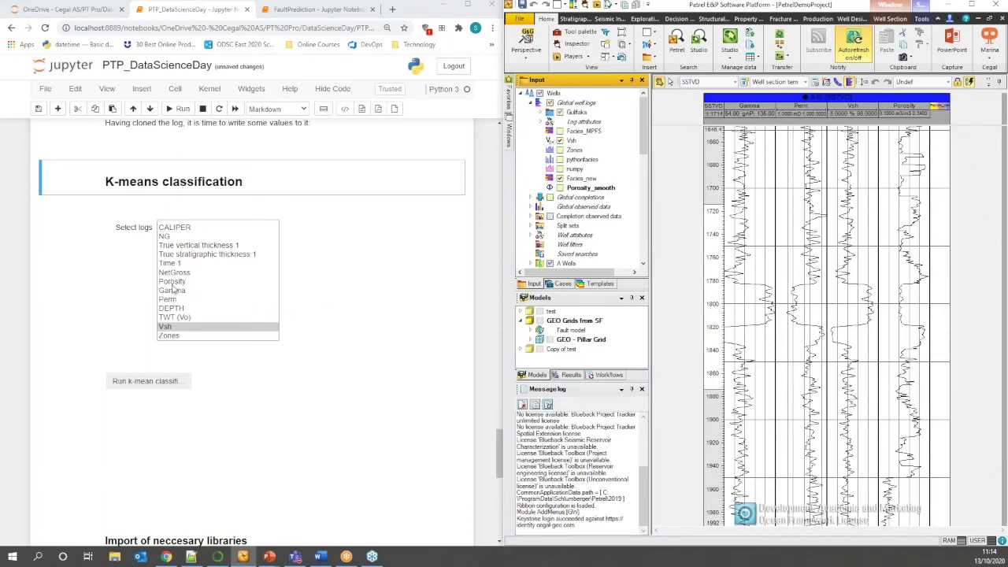
# Cluster Porosity, Gamma and Perm with k-means and review the facies-coloured pairplots.
pyautogui.click(172, 281)
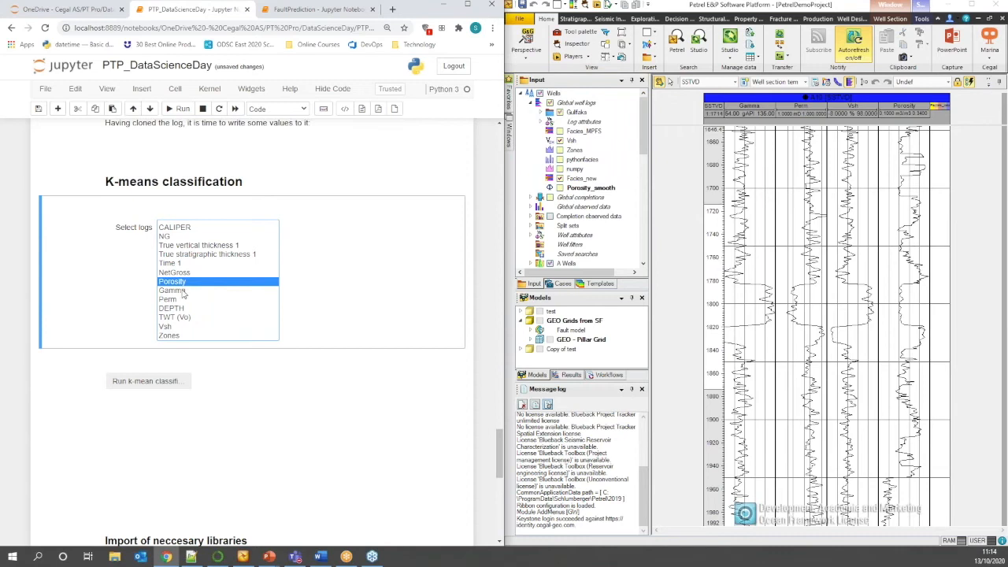
pyautogui.click(173, 290)
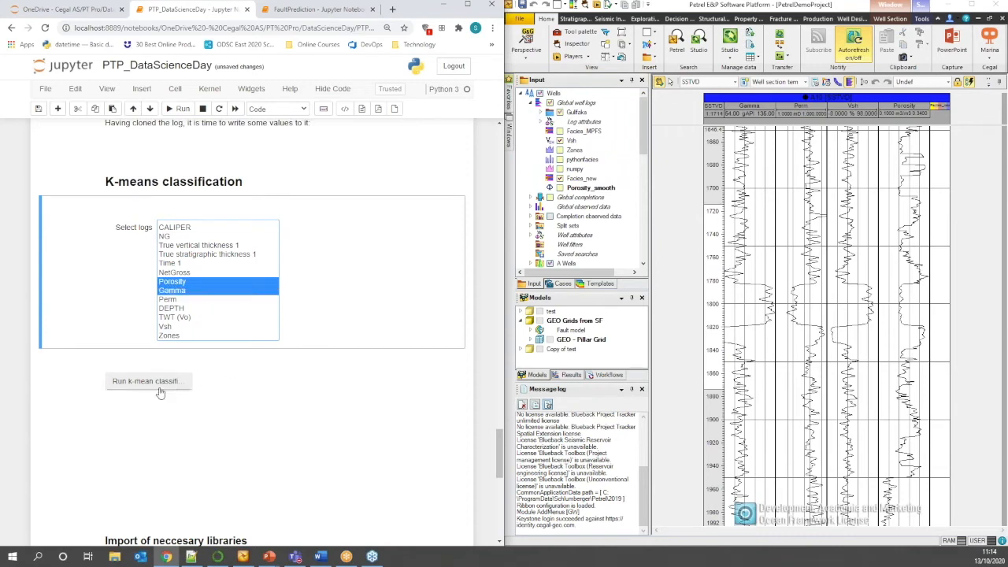
pyautogui.click(148, 381)
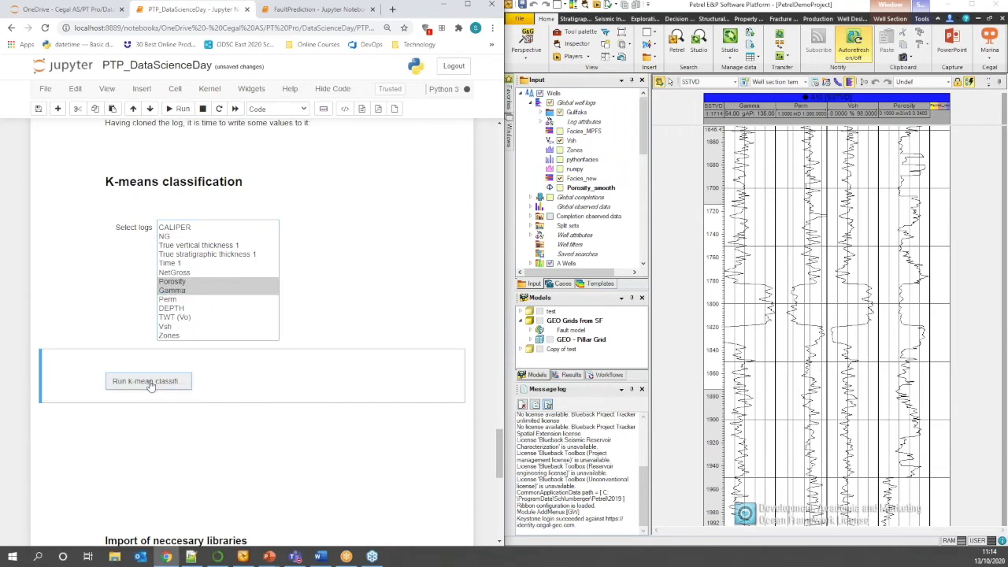
pyautogui.click(148, 381)
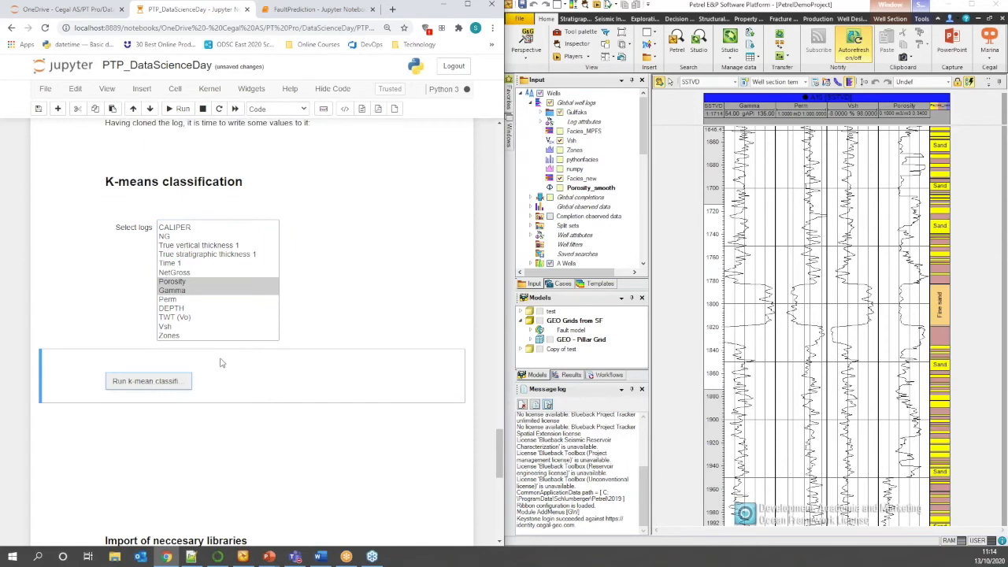
pyautogui.click(148, 380)
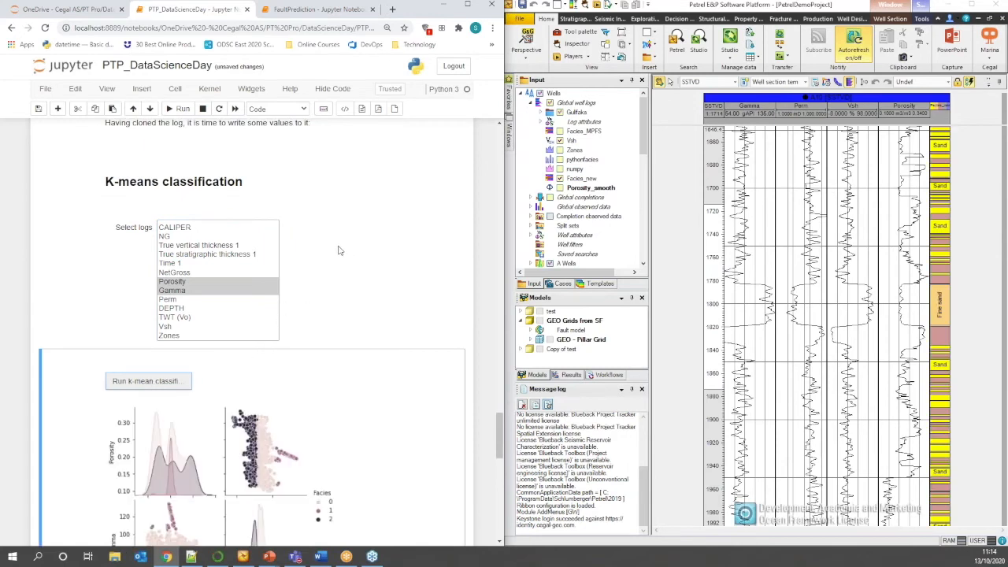
pyautogui.scroll(-3)
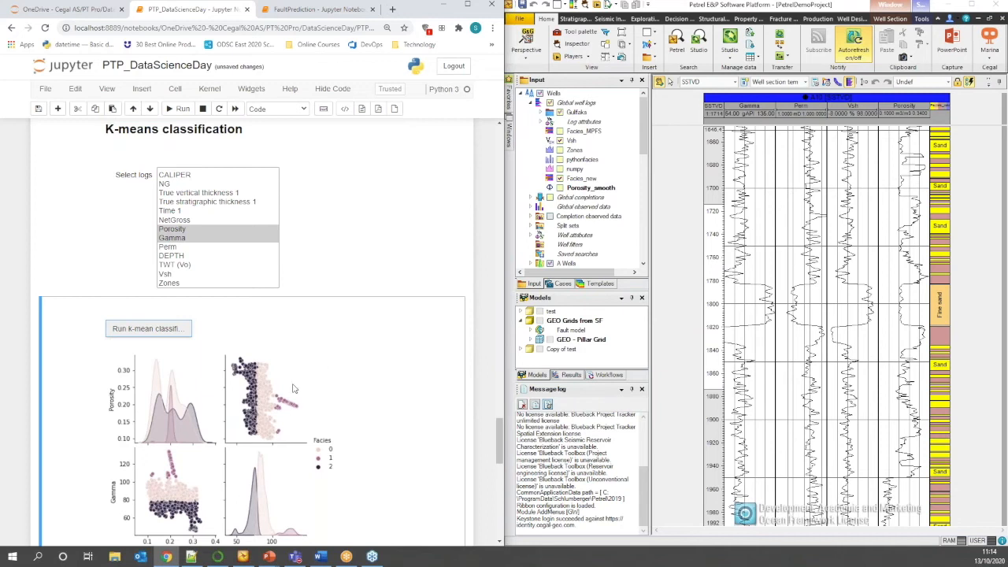
pyautogui.moveTo(287, 392)
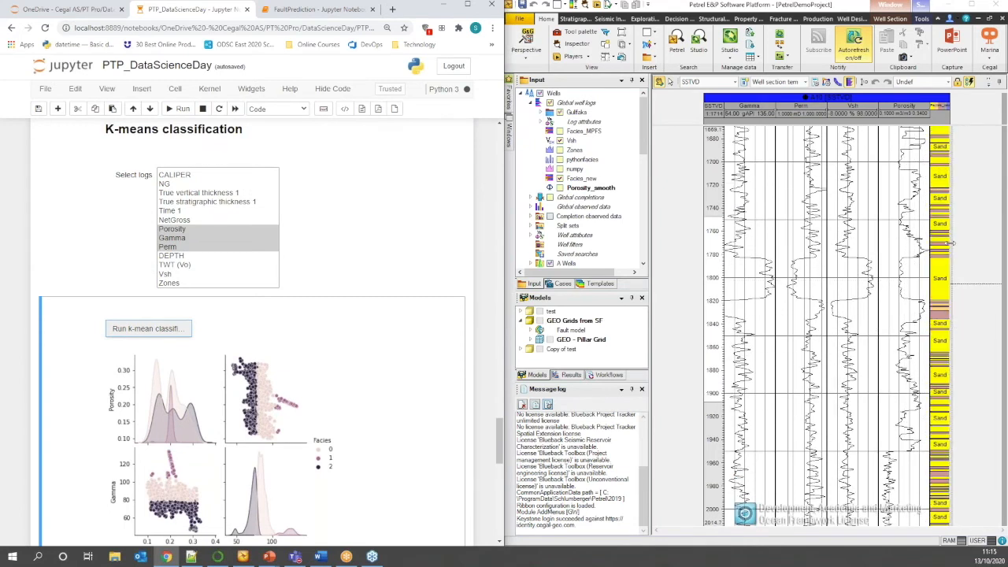
pyautogui.scroll(-3)
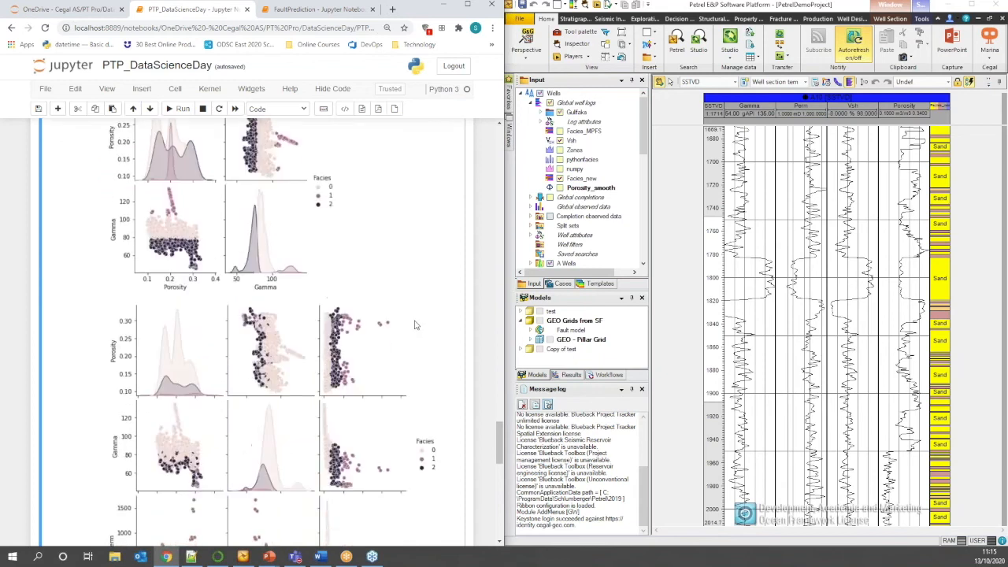
pyautogui.scroll(-3)
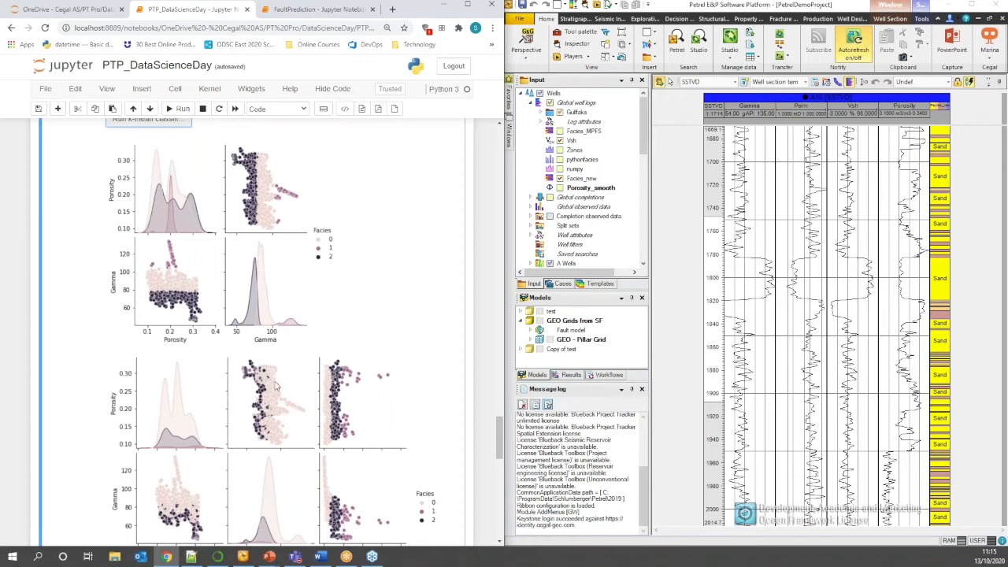
pyautogui.moveTo(309, 318)
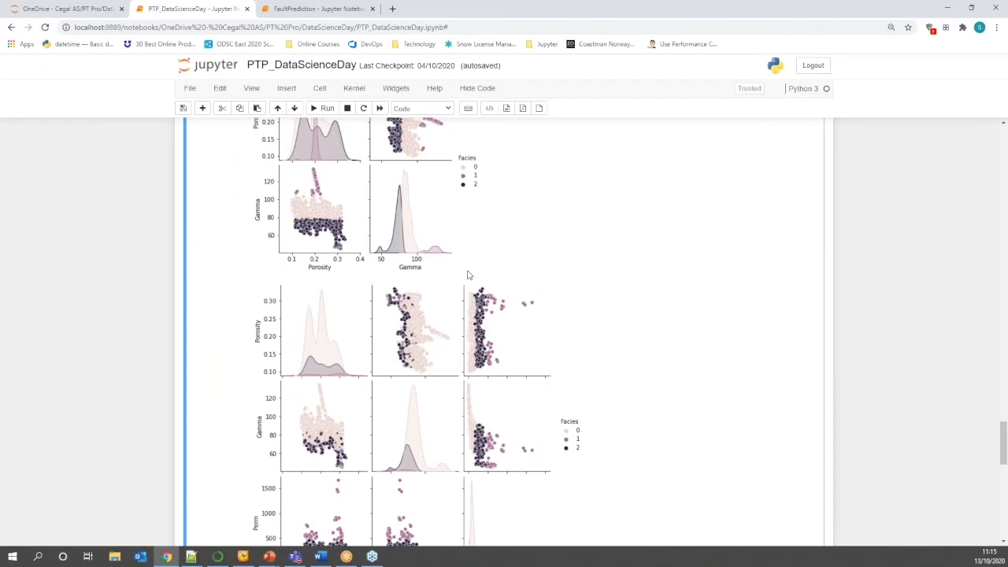
pyautogui.moveTo(597, 287)
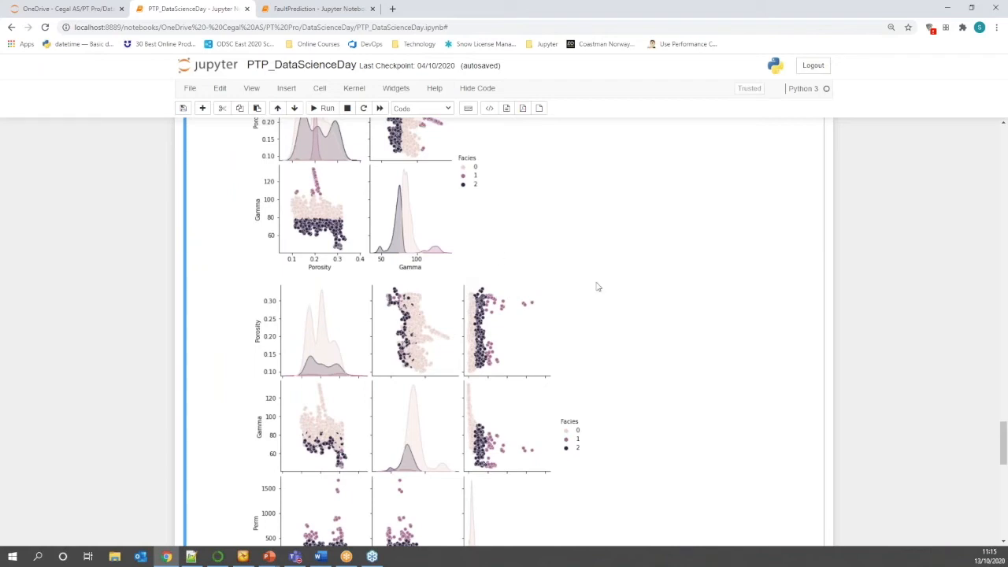
pyautogui.moveTo(573, 272)
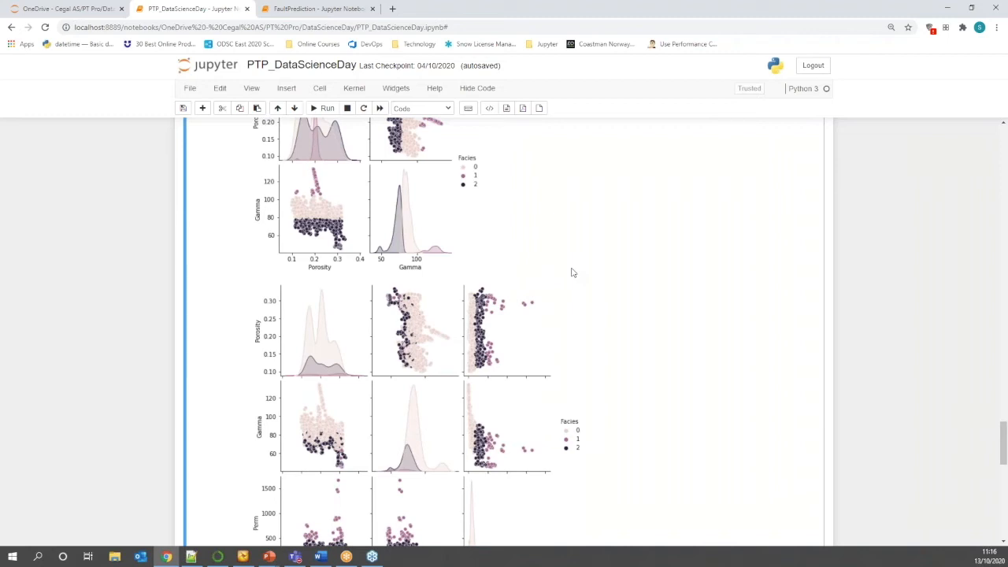
# Switch the browser to the FaultPrediction notebook.
pyautogui.click(315, 9)
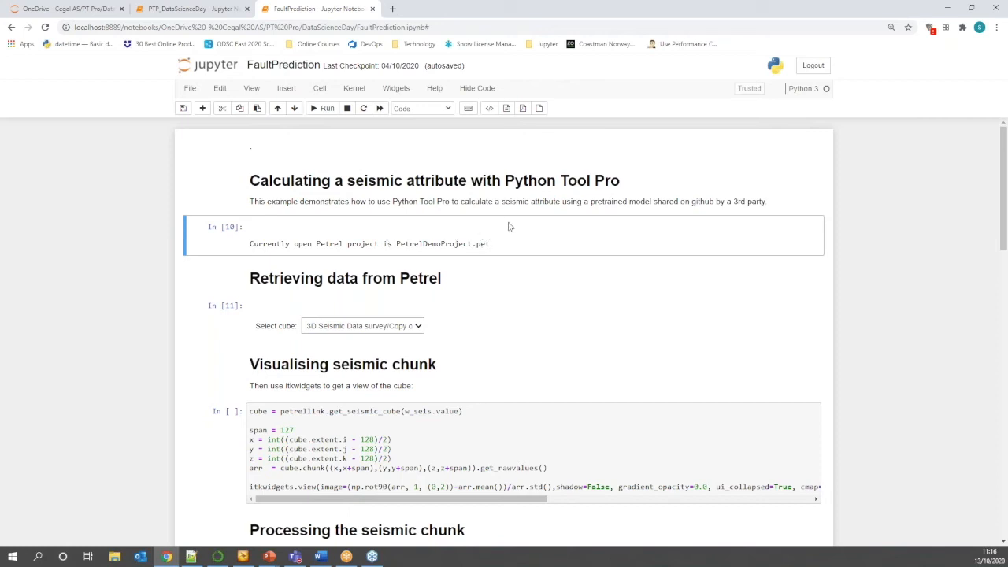
pyautogui.moveTo(542, 267)
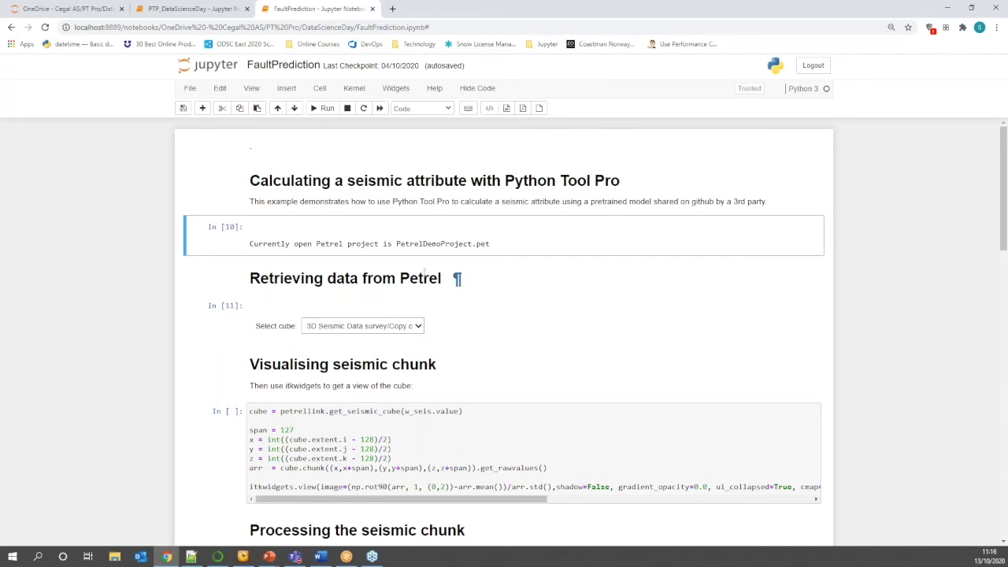
pyautogui.click(363, 325)
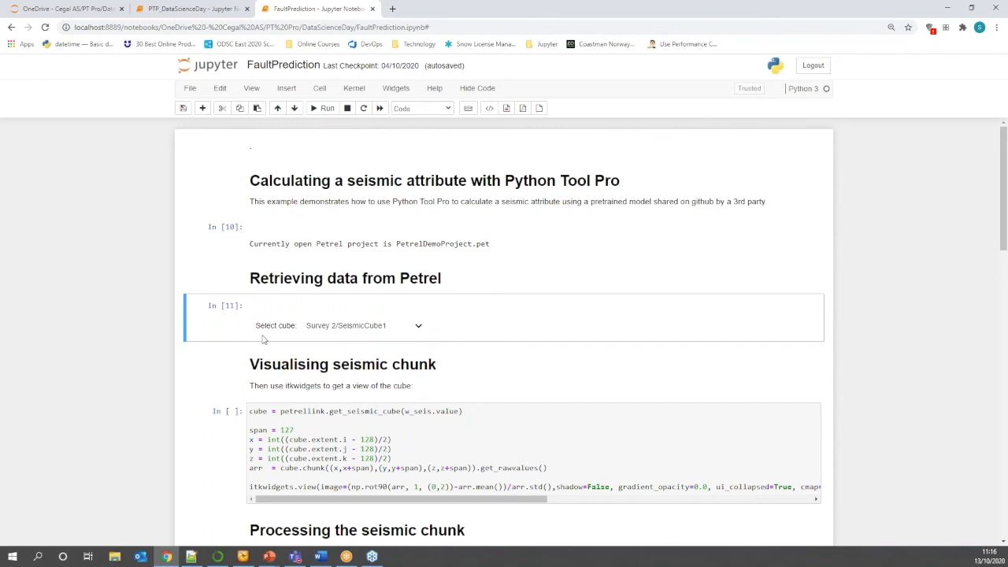
pyautogui.moveTo(536, 323)
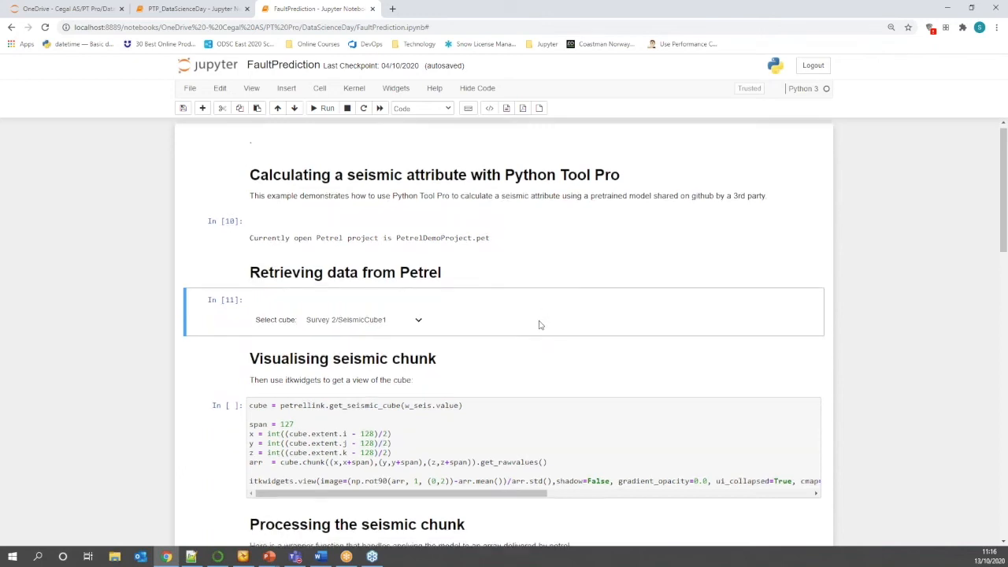
pyautogui.scroll(-3)
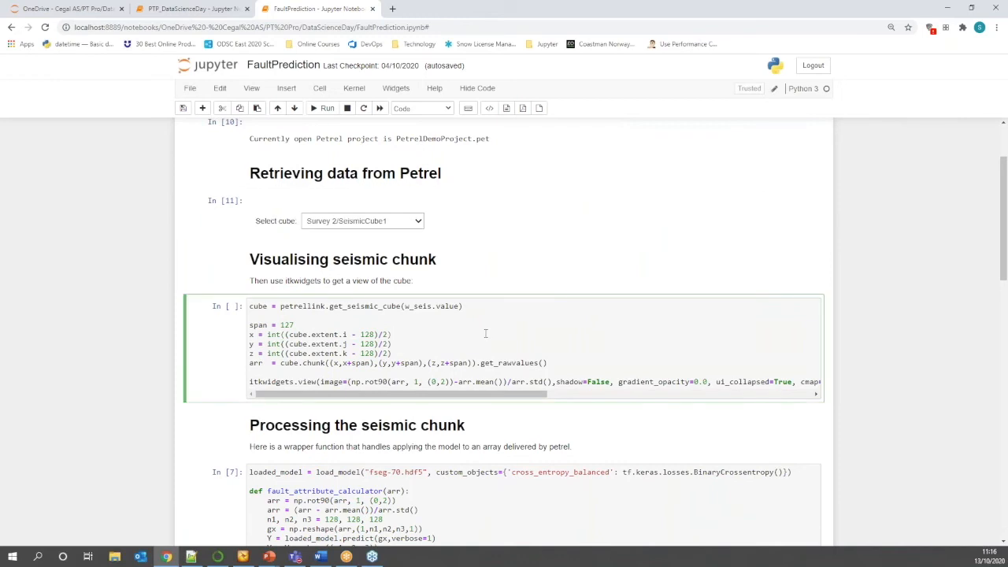
# Render the seismic chunk, run the fault_attribute_calculator cell and view fault_predict.py's source.
pyautogui.click(390, 334)
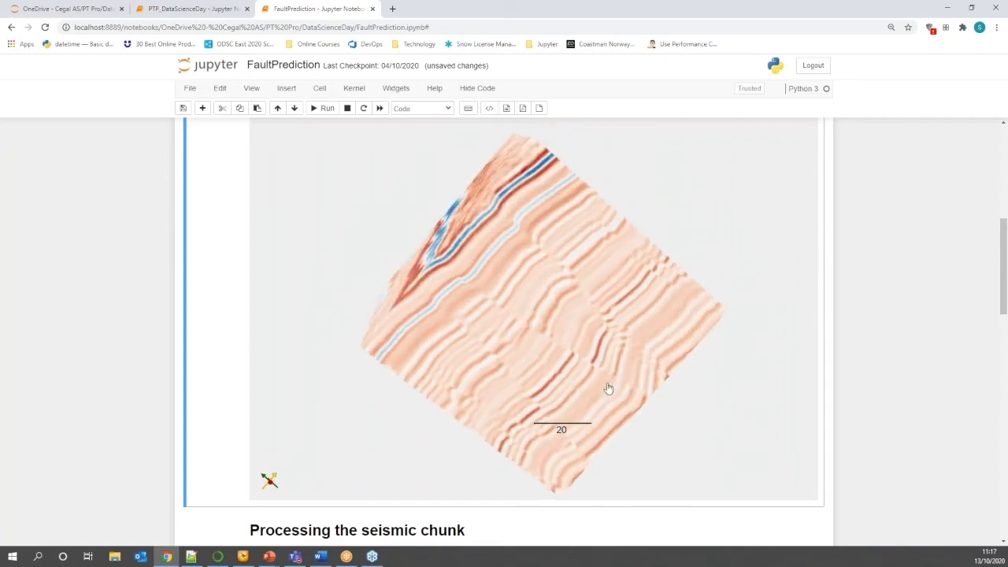
pyautogui.scroll(-3)
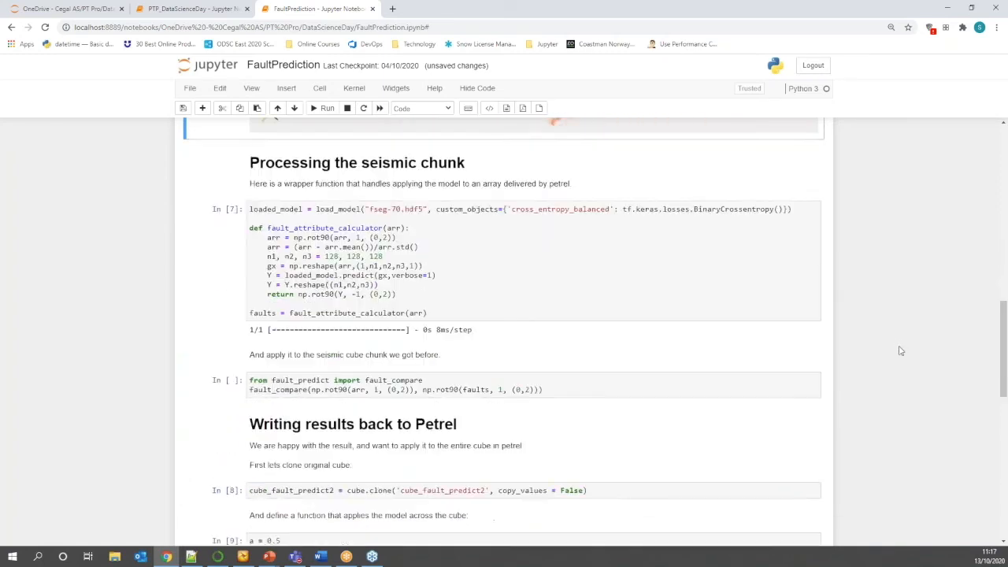
pyautogui.scroll(-3)
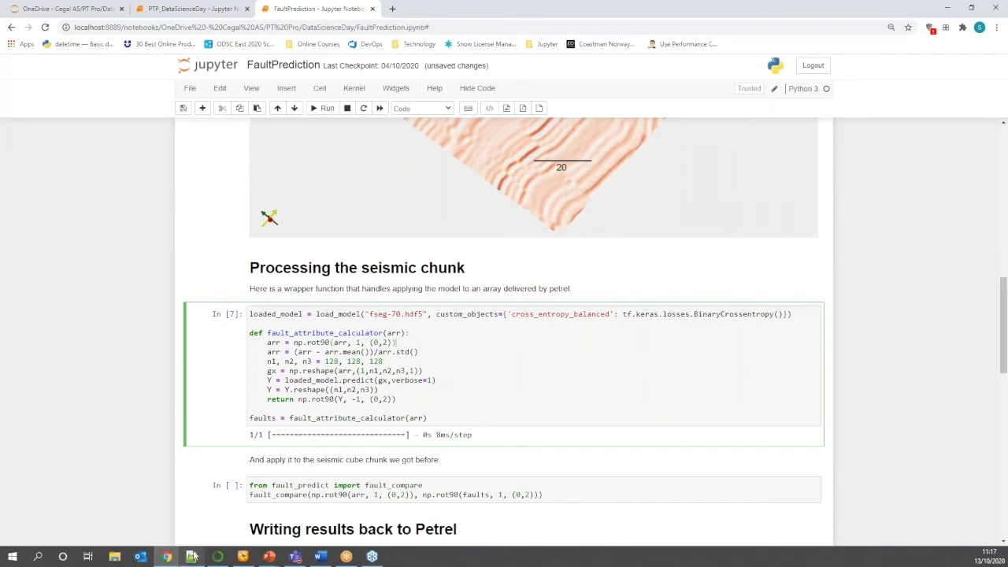
pyautogui.click(193, 558)
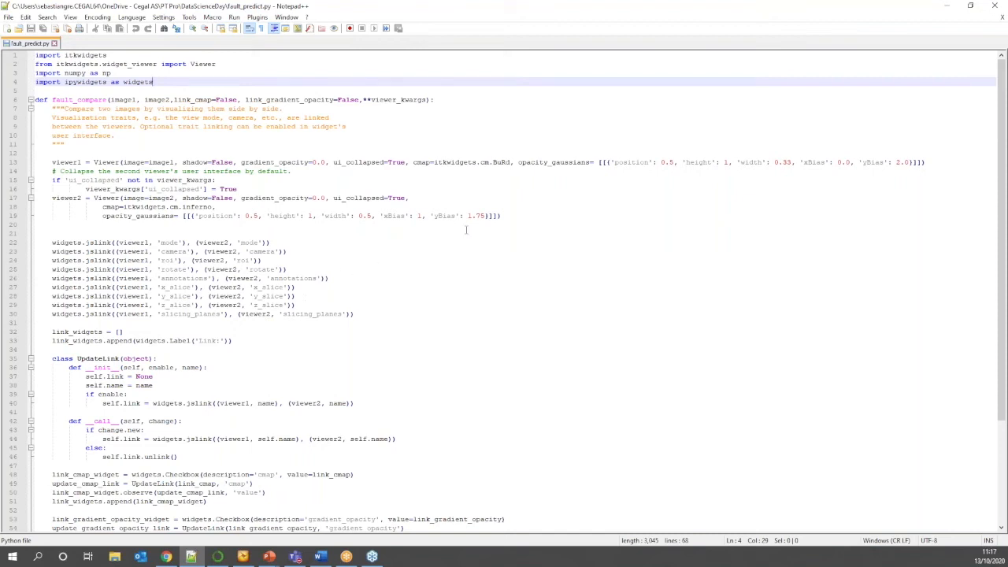
pyautogui.moveTo(31, 44)
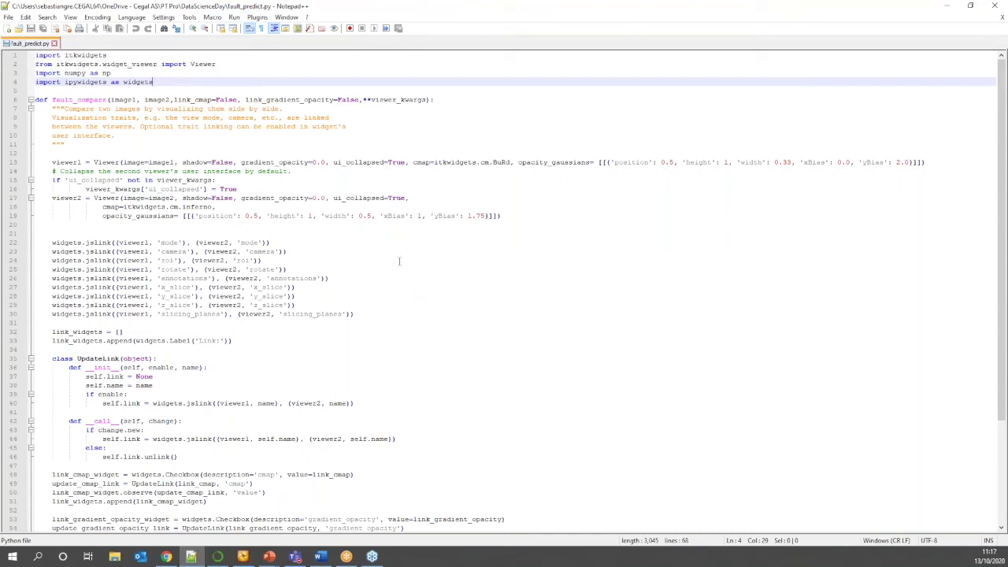
pyautogui.moveTo(441, 271)
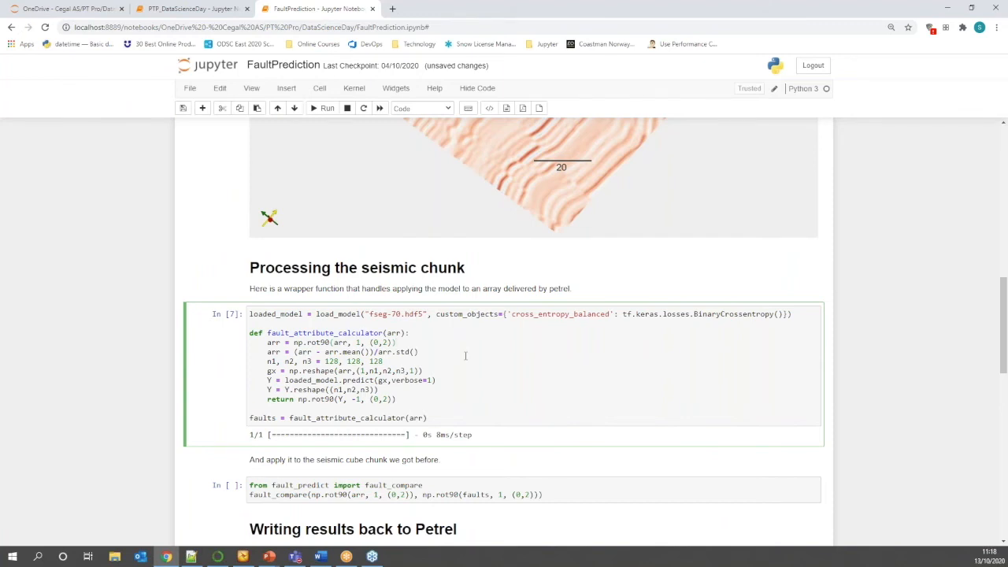
# Run the fault_compare cell to show the seismic chunk beside its predicted fault volume in 3D.
pyautogui.scroll(-3)
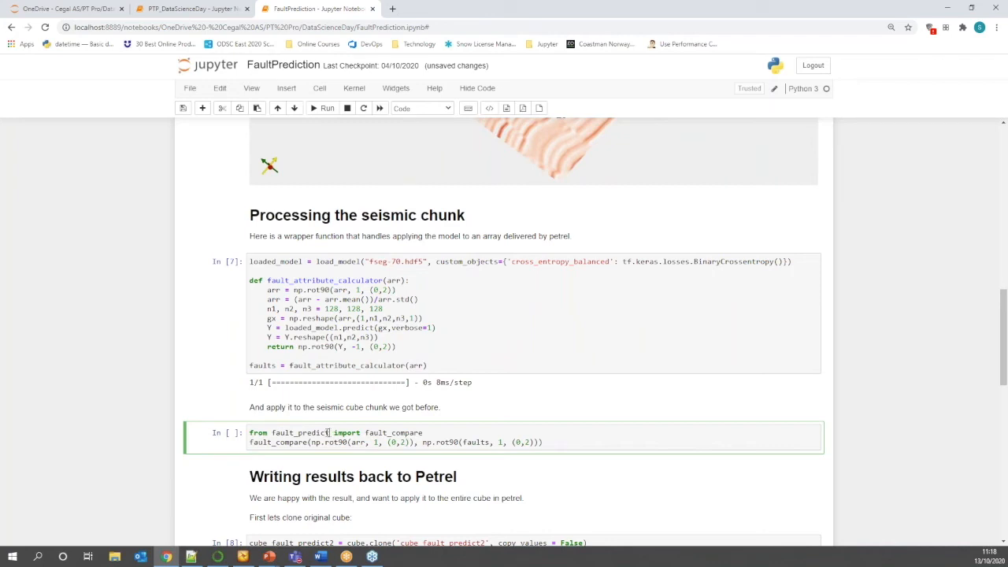
pyautogui.doubleClick(300, 432)
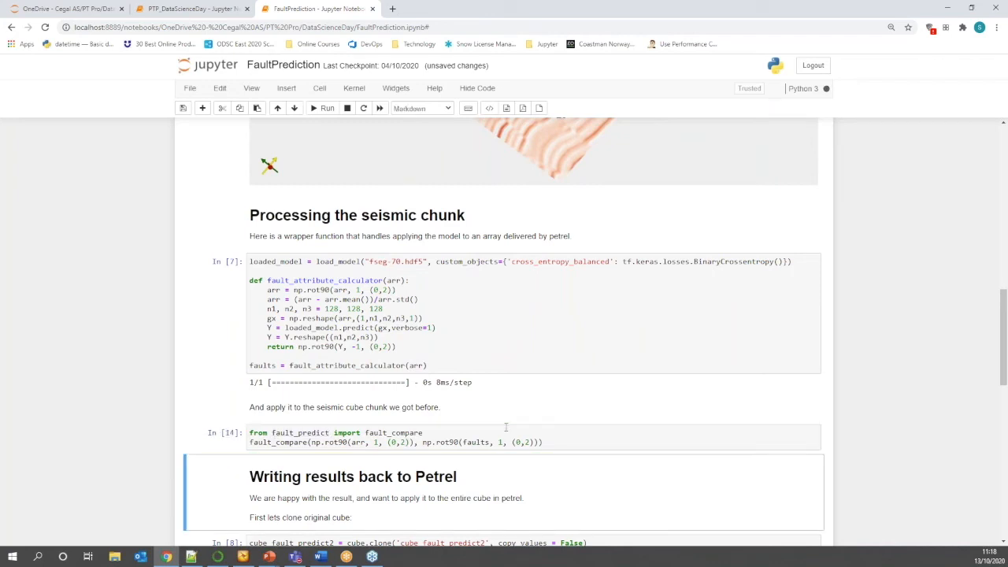
pyautogui.scroll(-3)
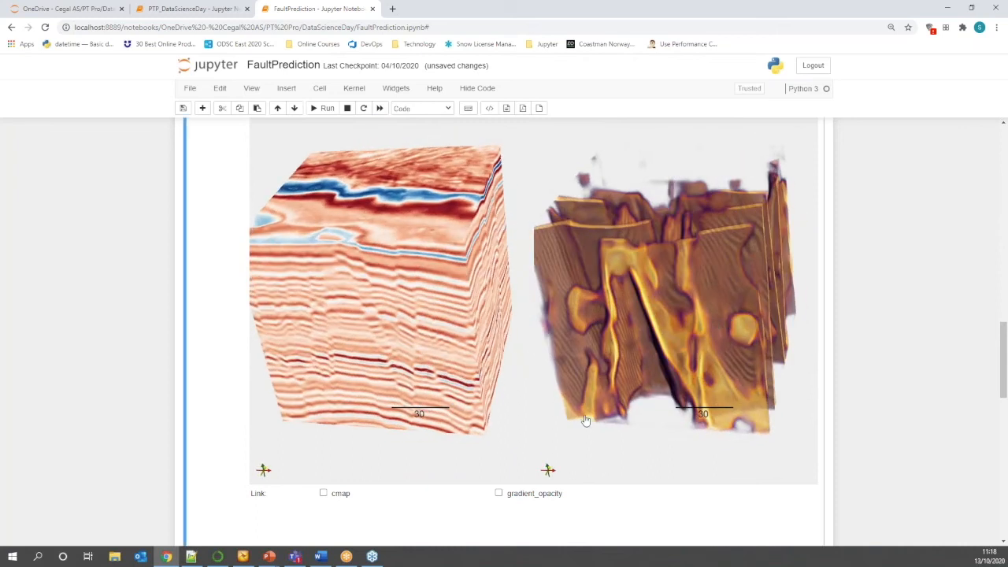
pyautogui.moveTo(507, 466)
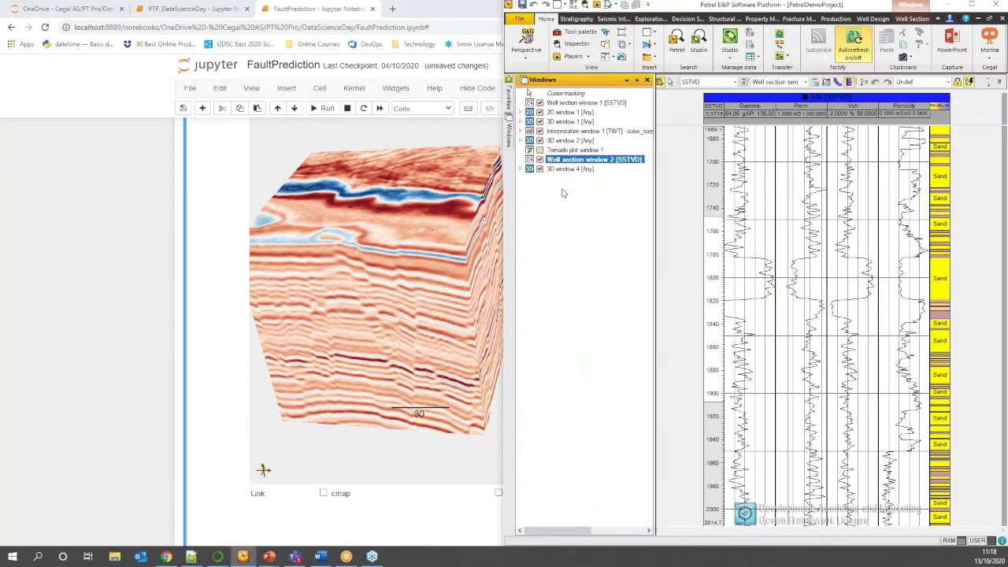
# Show Petrel's 3D window and clone cube_fault_predict2 with the apply_calculator definition.
pyautogui.click(571, 168)
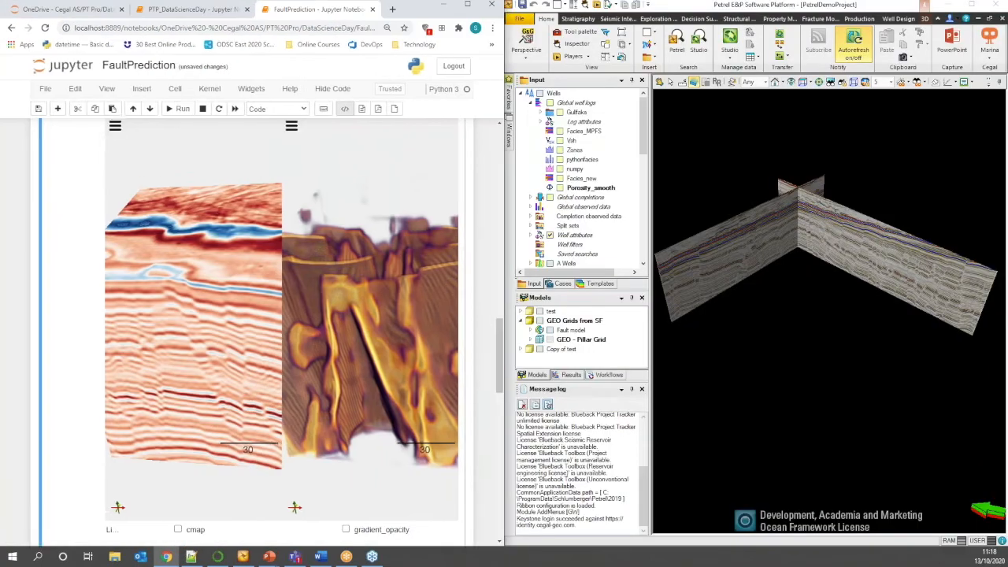
pyautogui.scroll(-3)
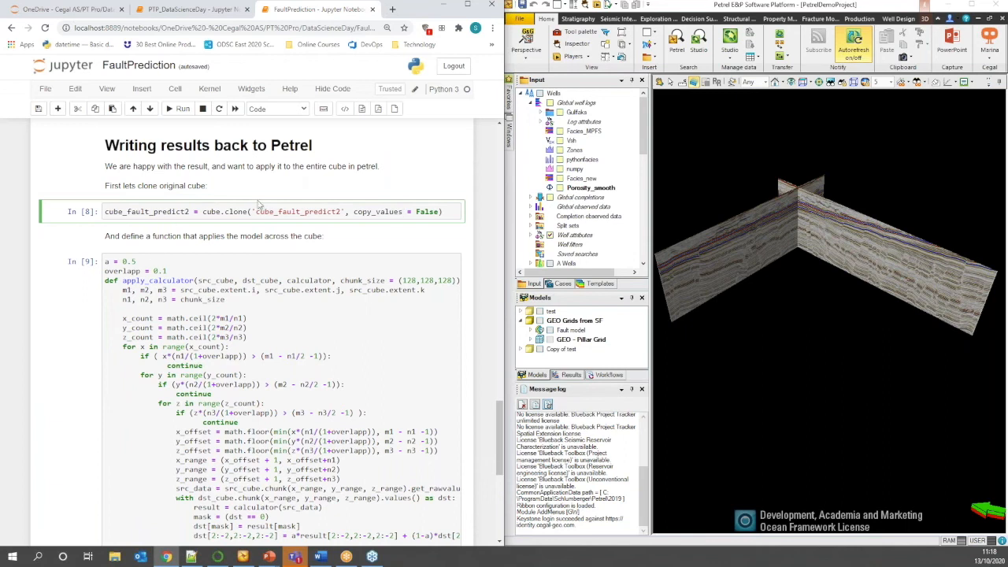
pyautogui.moveTo(318, 205)
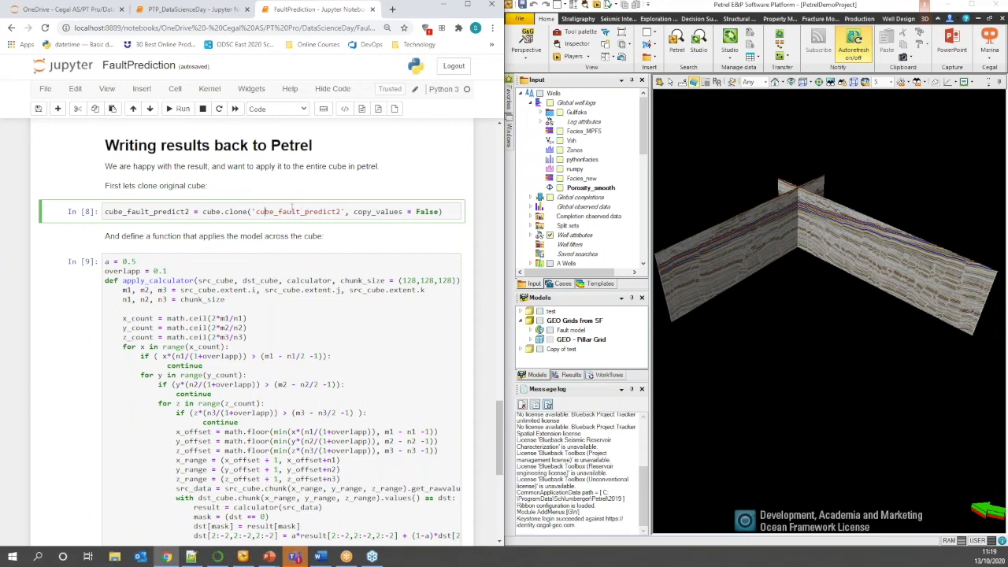
pyautogui.moveTo(644, 148)
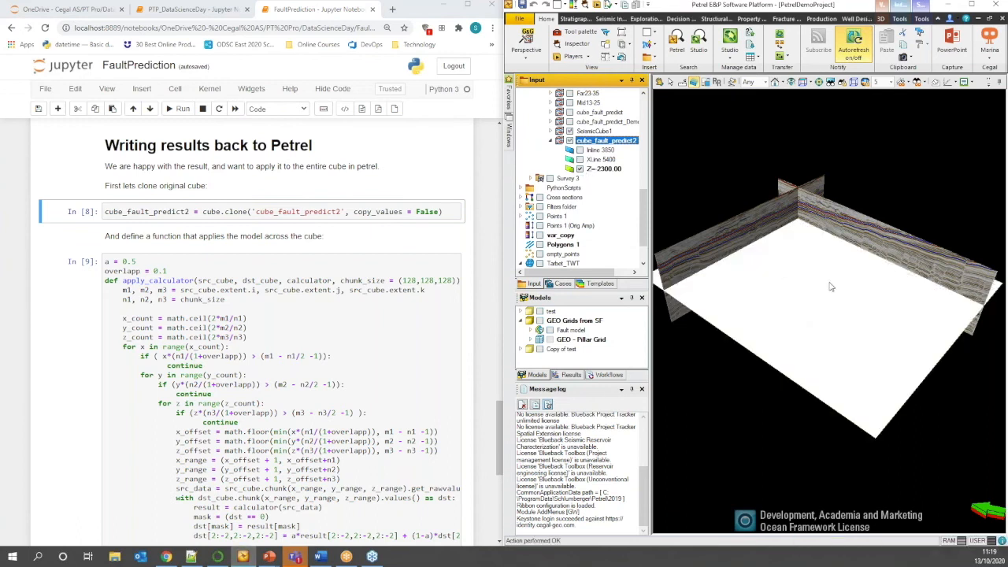
pyautogui.moveTo(843, 307)
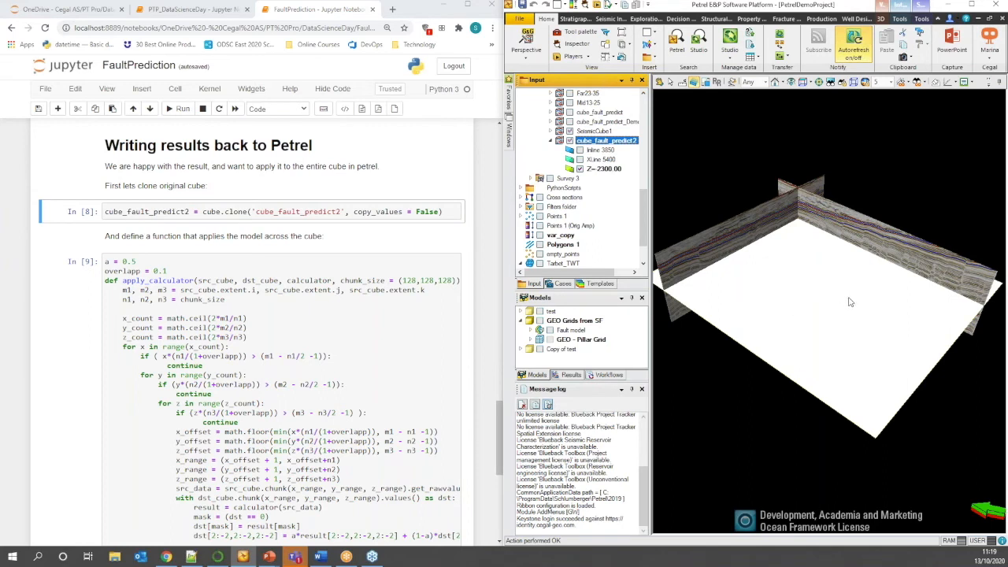
pyautogui.moveTo(772, 318)
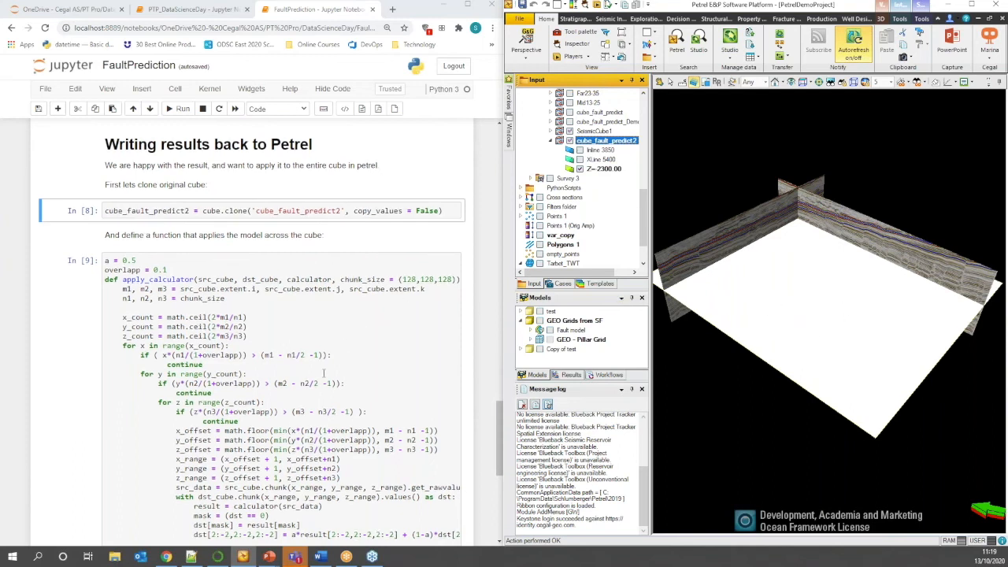
pyautogui.scroll(-3)
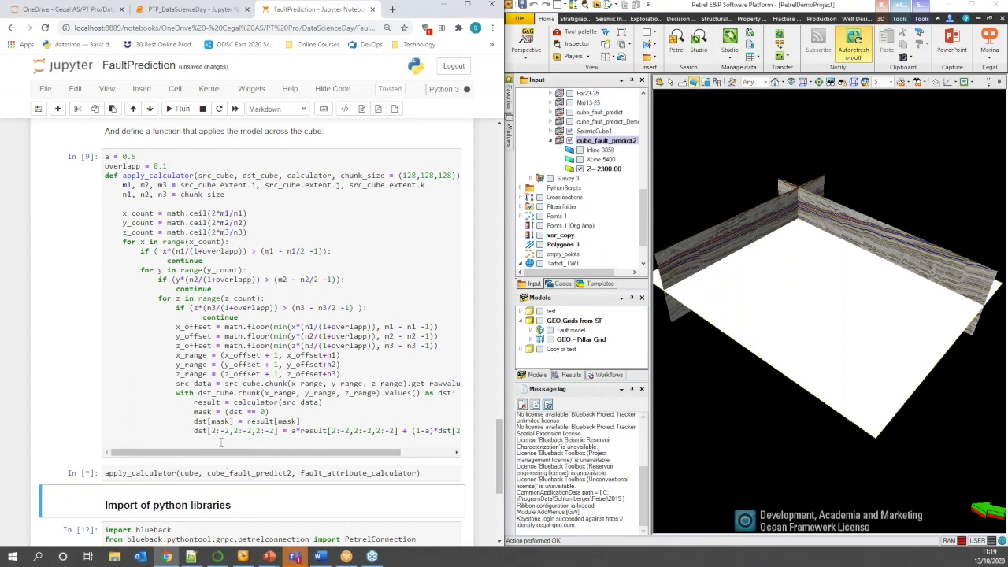
# Run apply_calculator to stream predicted faults into cube_fault_predict2 across the cube.
pyautogui.click(183, 107)
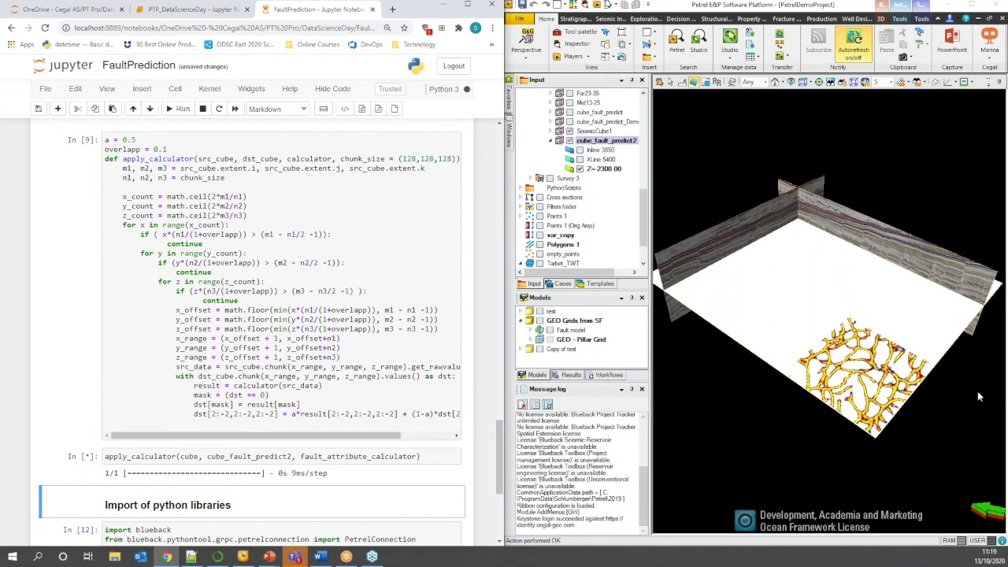
pyautogui.moveTo(967, 397)
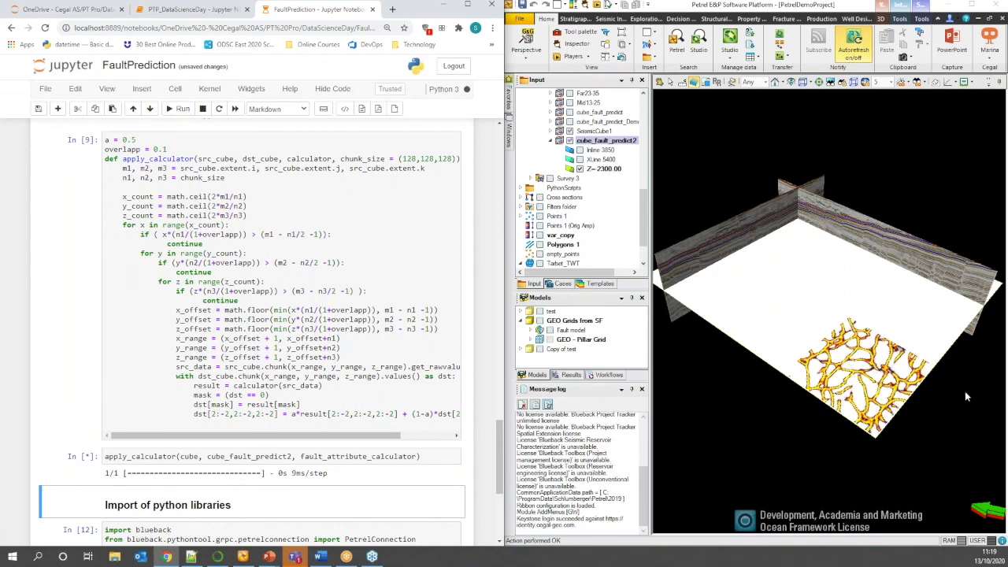